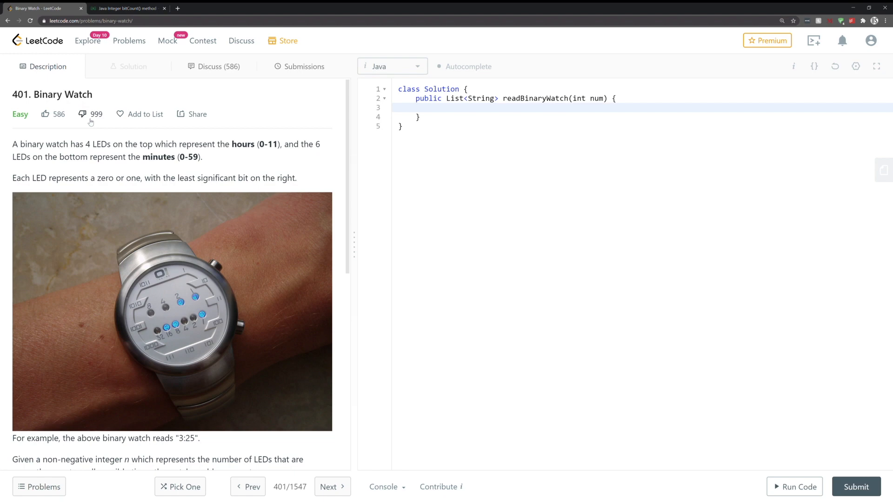
mouse_move(291, 359)
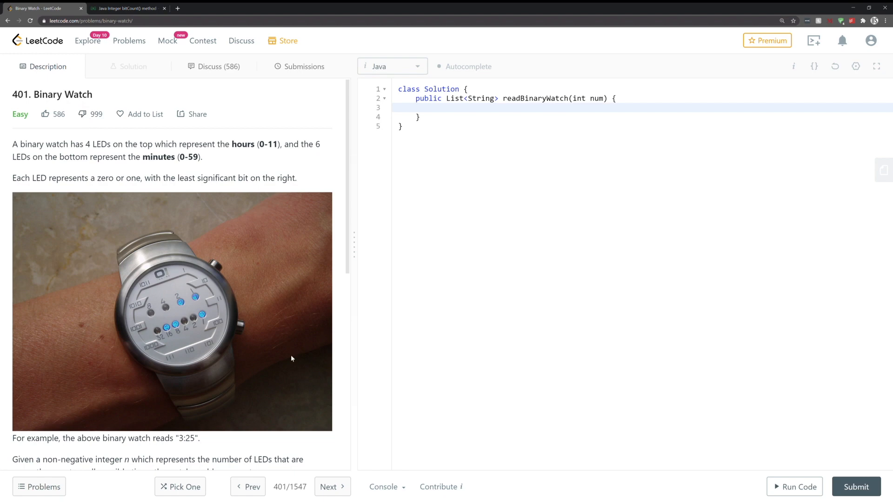
mouse_move(245, 267)
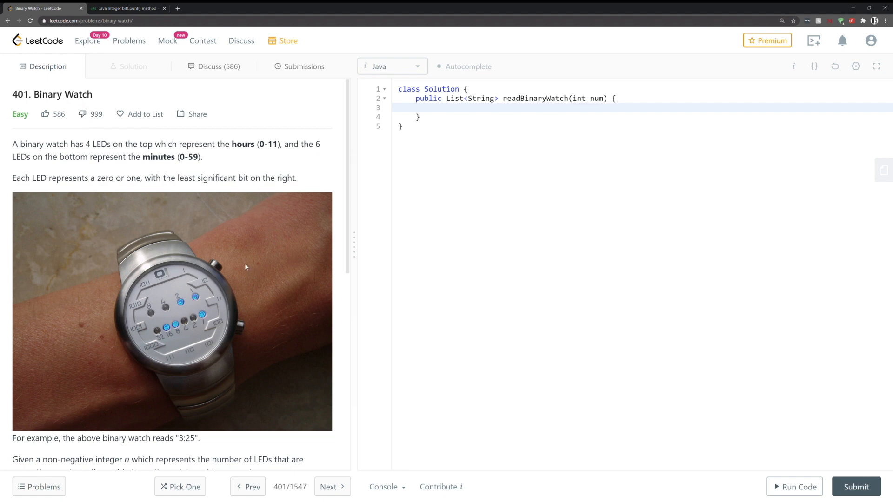
mouse_move(223, 282)
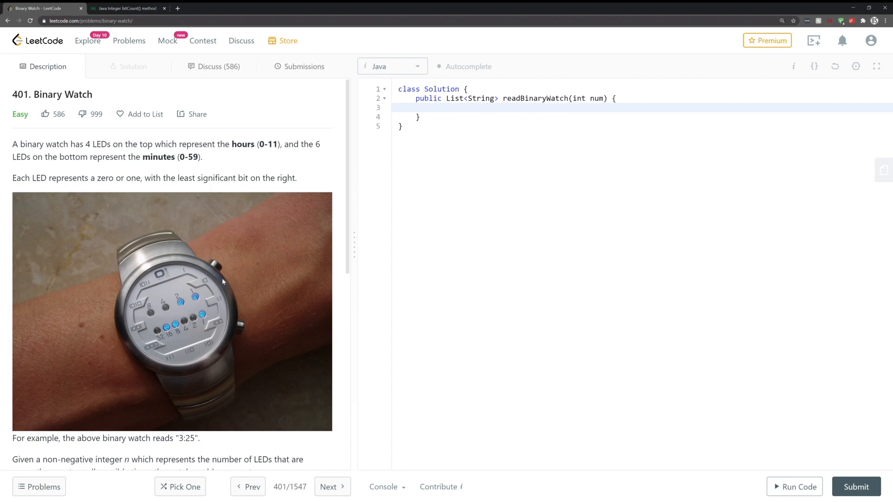
mouse_move(208, 320)
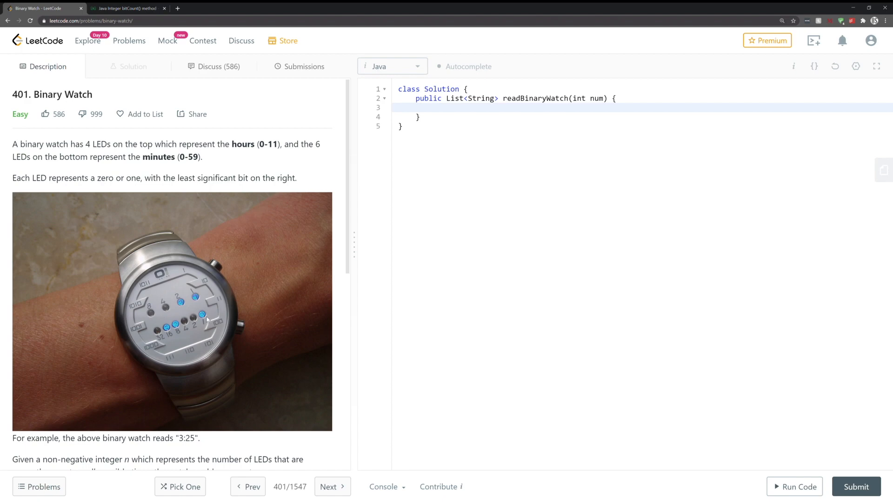
mouse_move(209, 321)
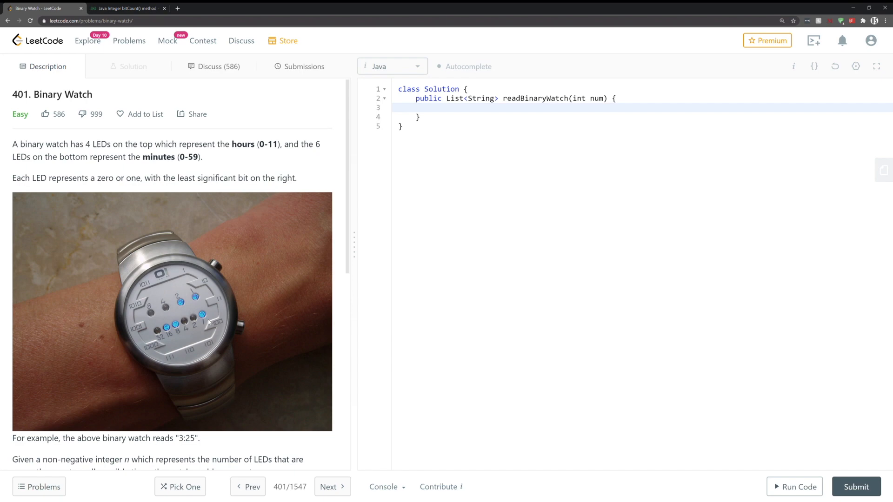
- Read through the Binary Watch description, highlighting the sentence on what each LED represents
scroll("down", 3)
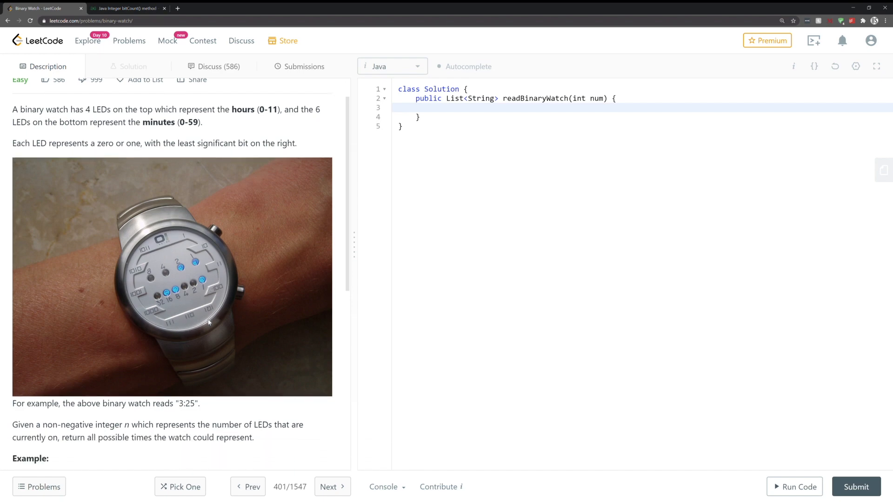
mouse_move(211, 333)
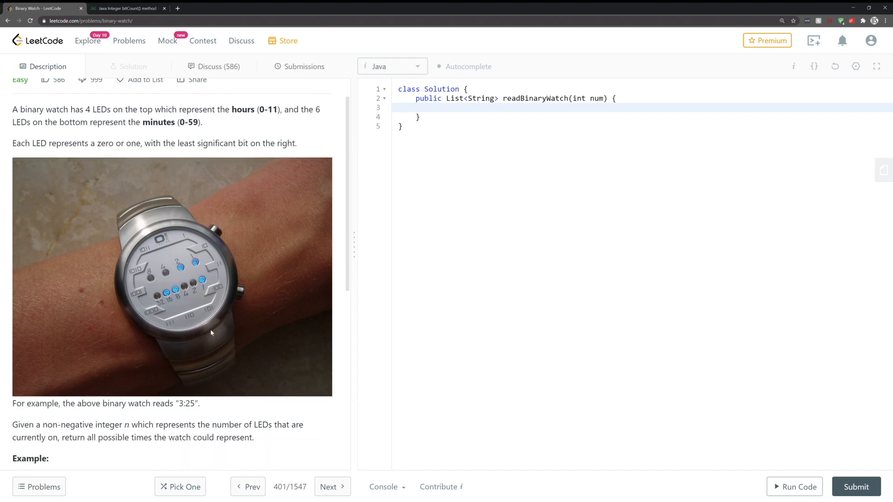
mouse_move(170, 378)
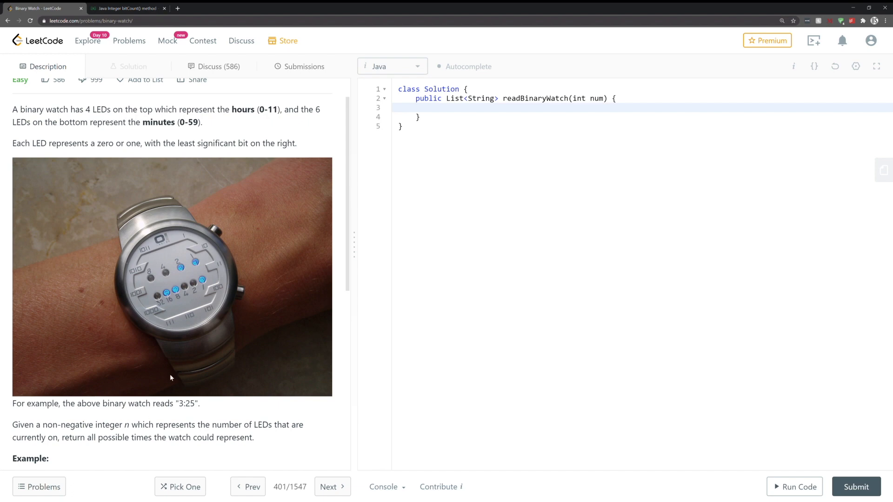
mouse_move(171, 387)
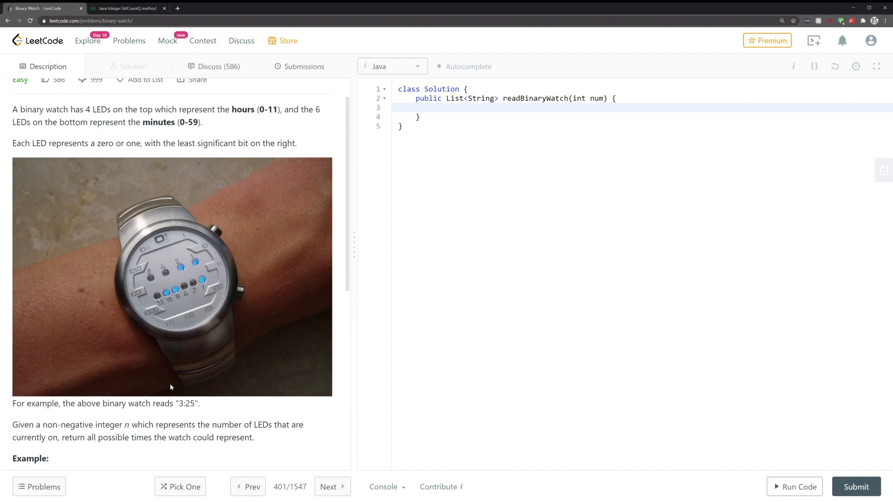
scroll("down", 3)
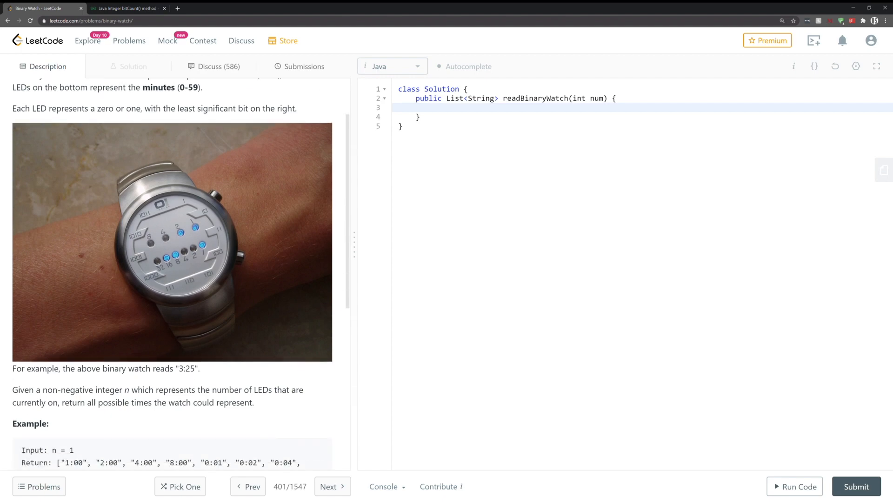
scroll("down", 3)
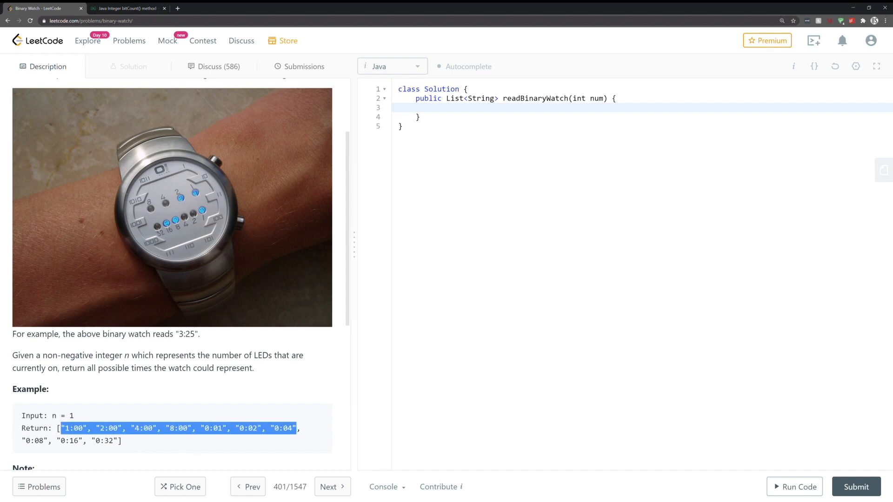
scroll("down", 3)
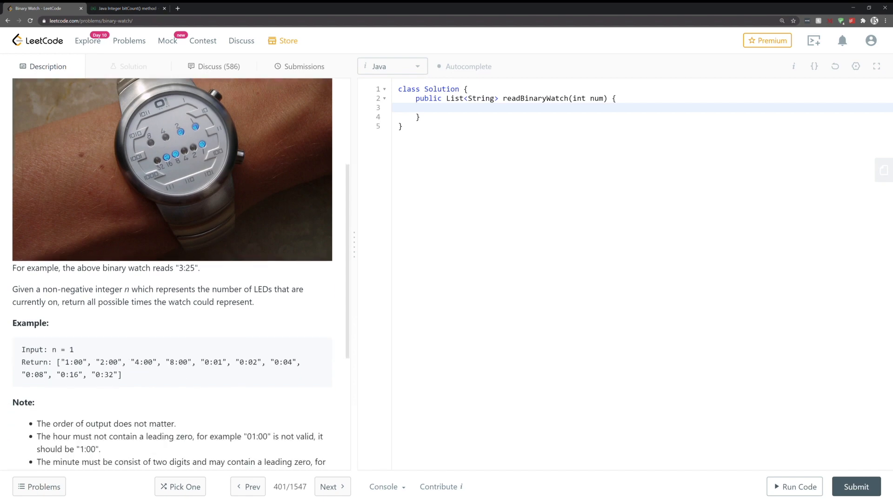
scroll("down", 3)
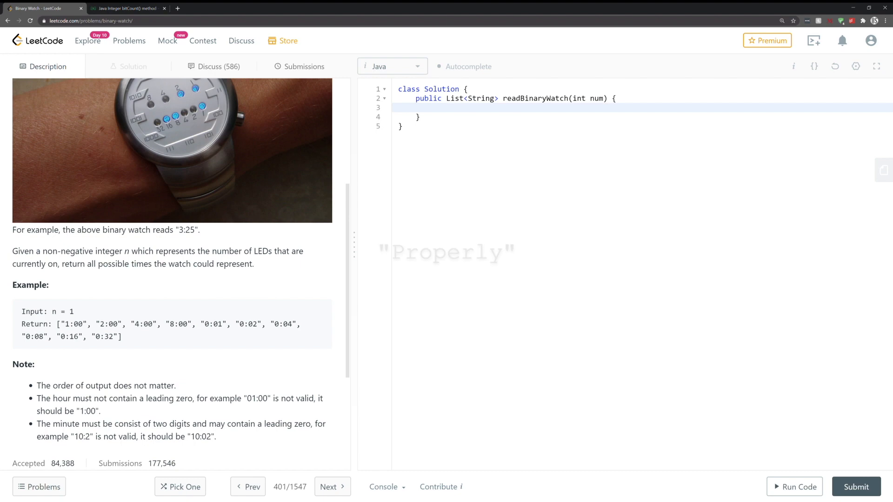
double_click(218, 324)
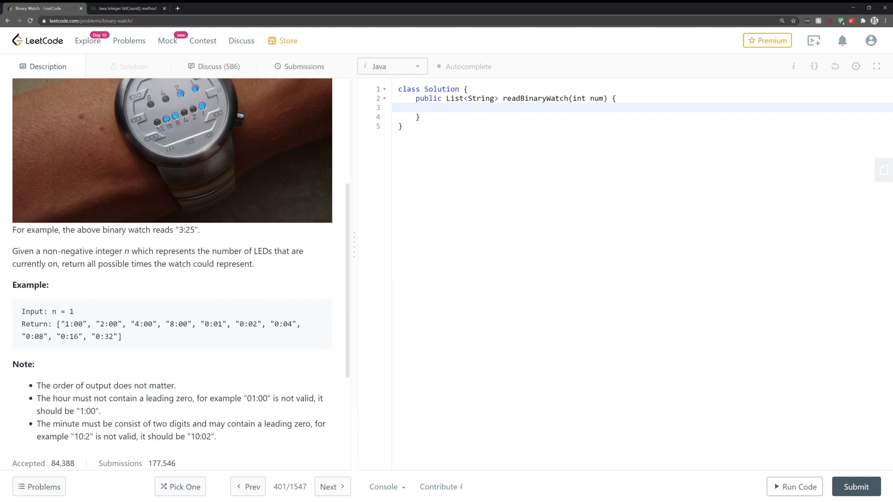
mouse_move(175, 353)
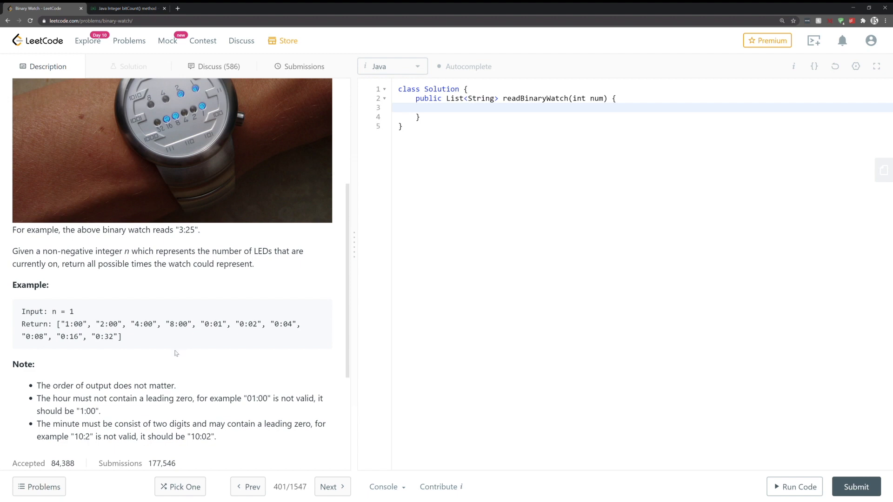
scroll("up", 3)
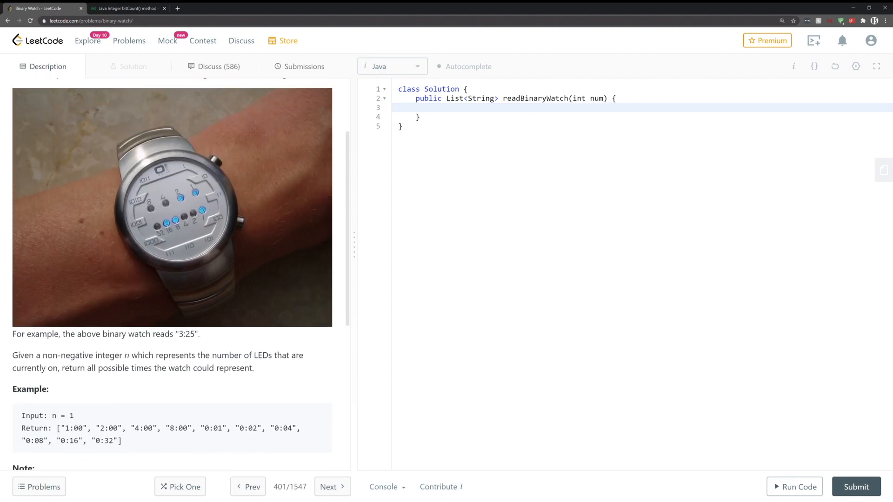
scroll("up", 3)
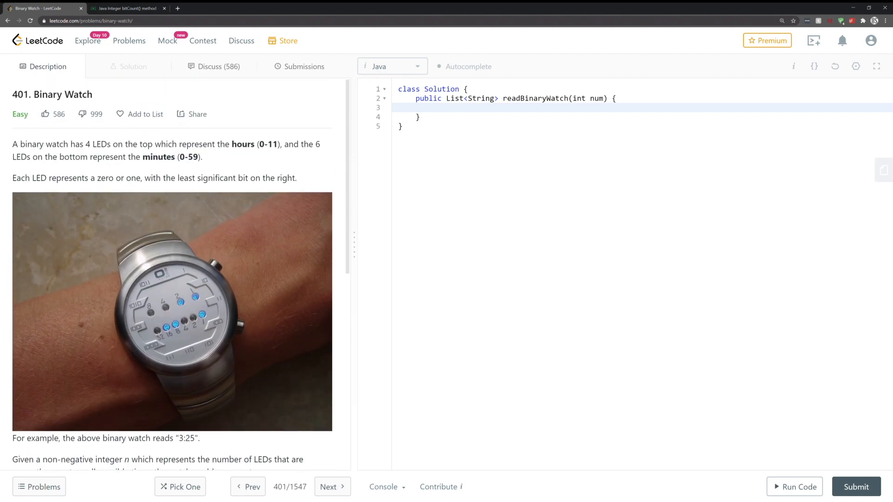
mouse_move(177, 355)
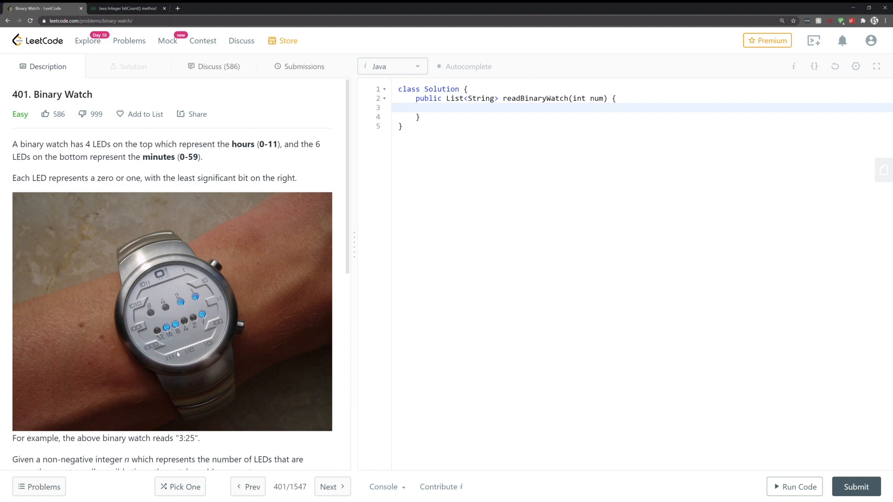
mouse_move(187, 314)
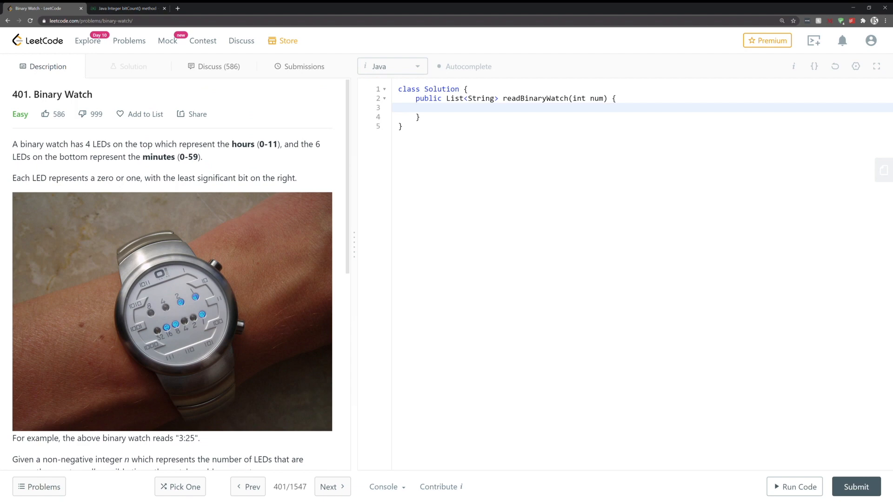
left_click_drag(12, 178, 101, 178)
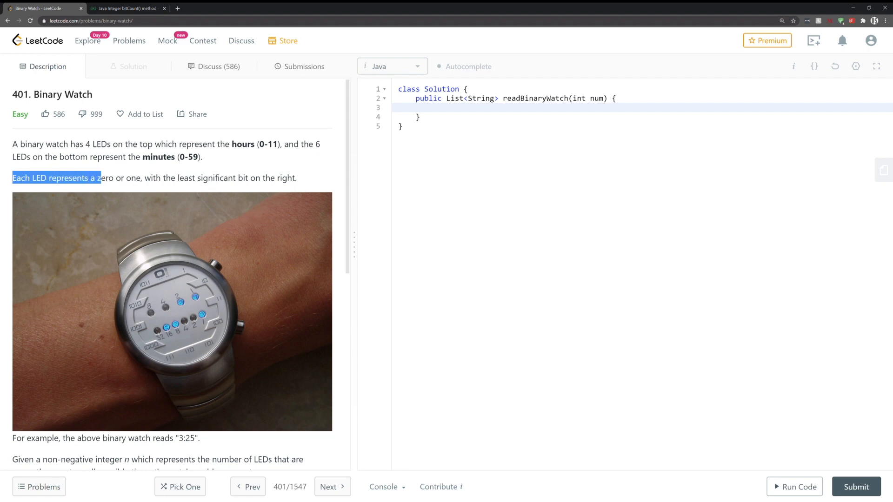
left_click_drag(96, 178, 142, 177)
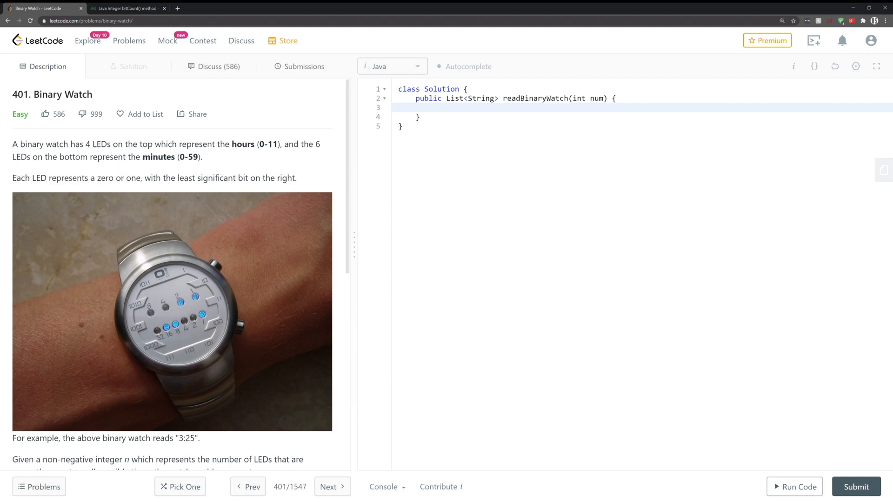
mouse_move(180, 311)
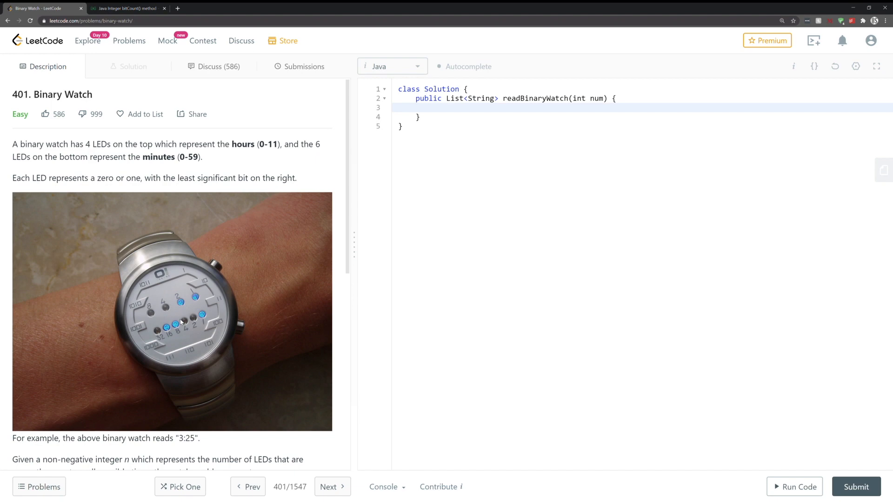
mouse_move(221, 284)
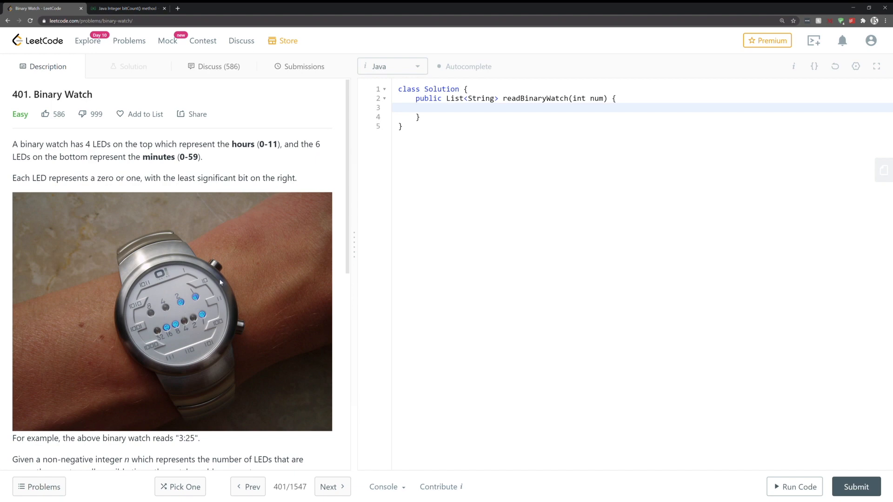
mouse_move(295, 317)
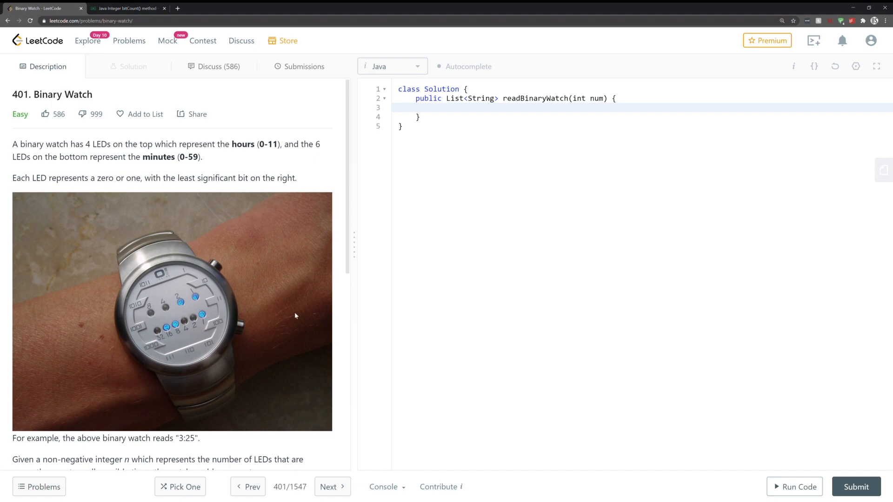
mouse_move(306, 308)
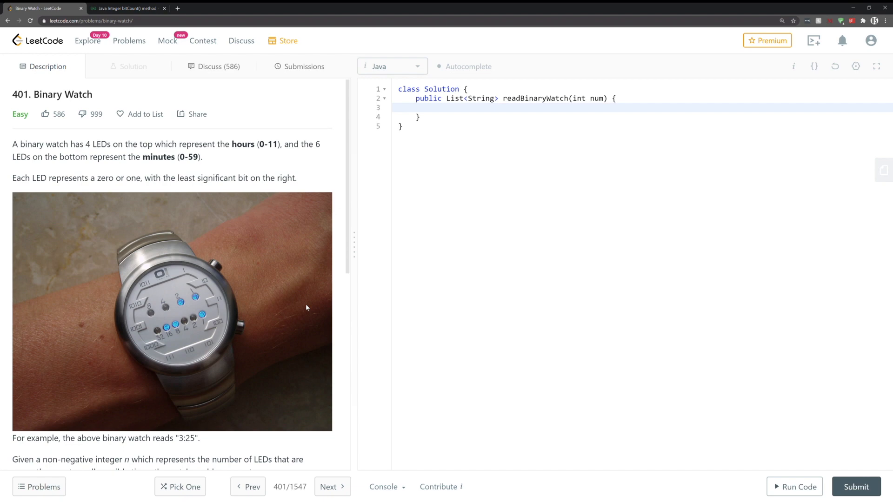
mouse_move(188, 311)
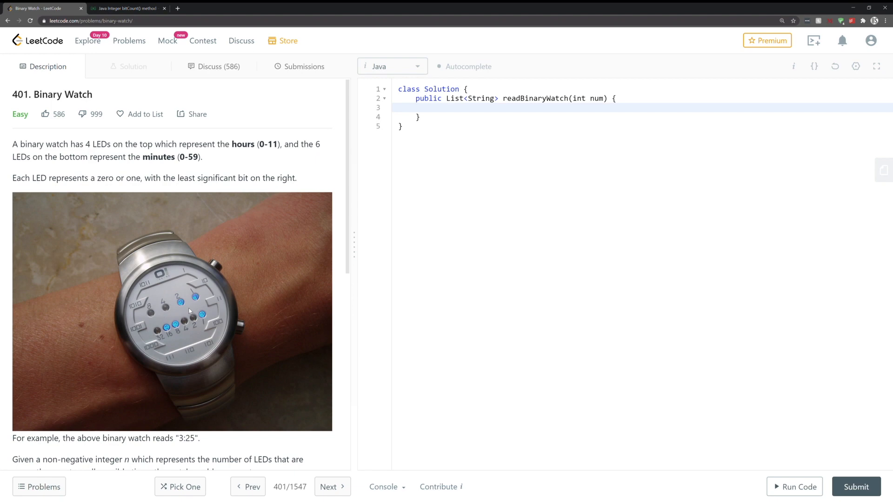
mouse_move(183, 316)
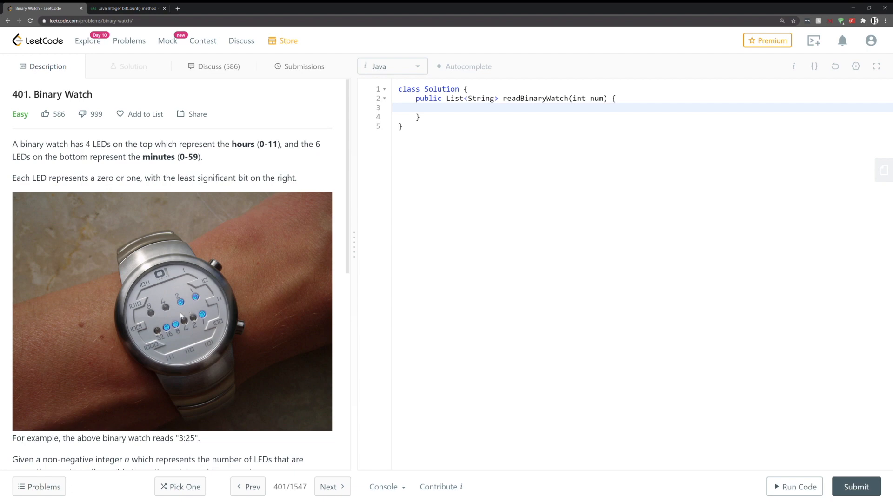
mouse_move(183, 311)
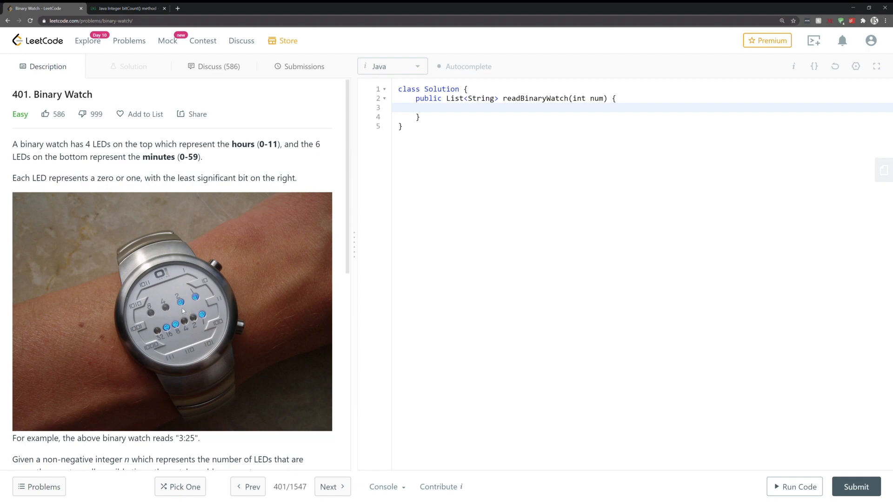
- Consult the Java Integer.bitCount() reference page, then return to the Binary Watch problem
scroll("down", 3)
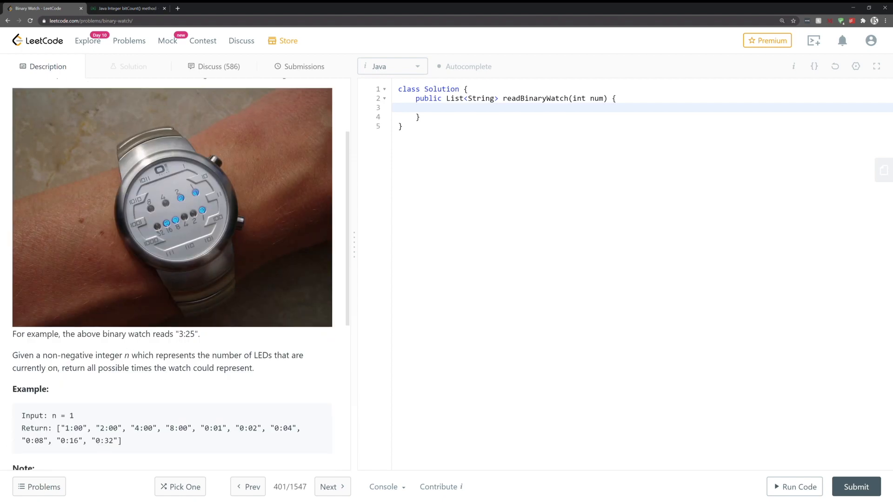
double_click(185, 334)
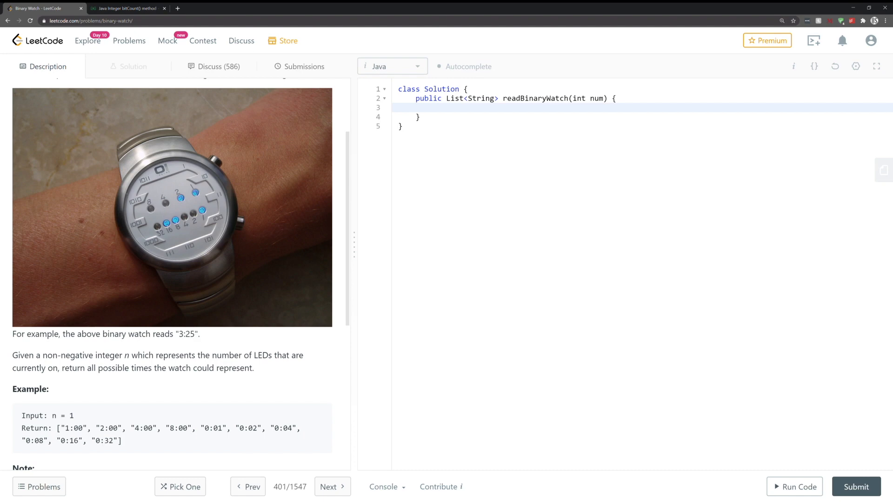
mouse_move(211, 288)
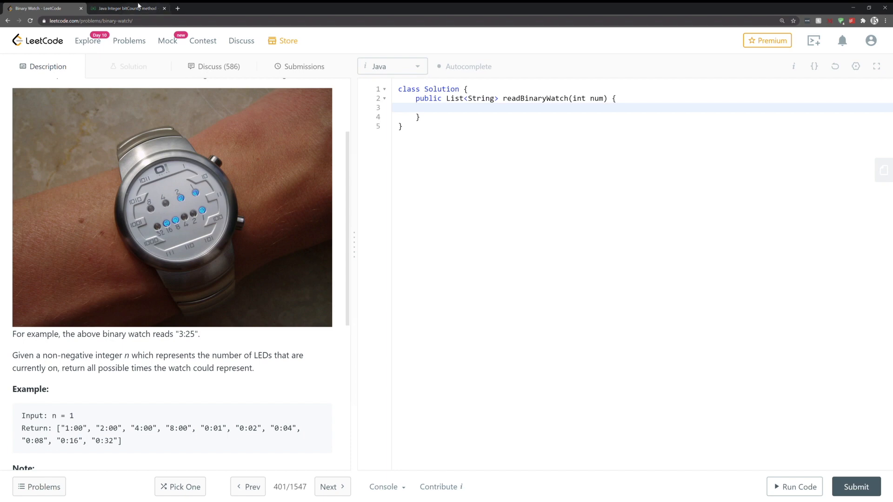
left_click(125, 8)
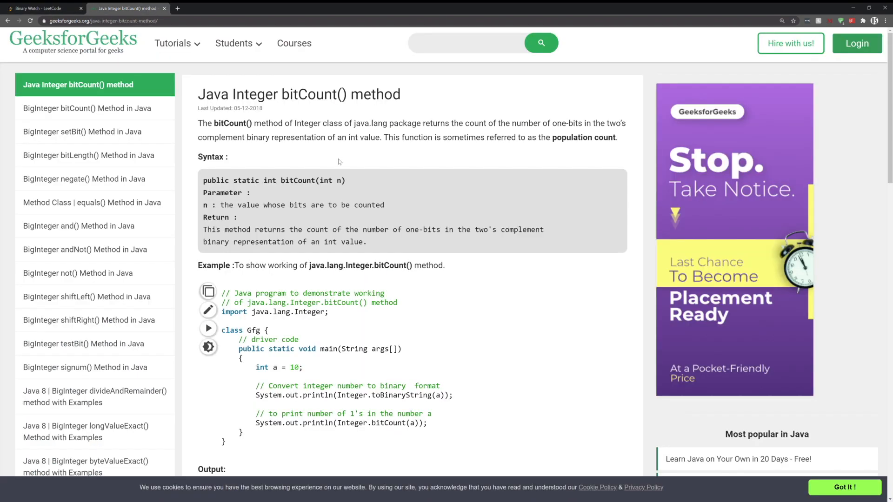
mouse_move(310, 109)
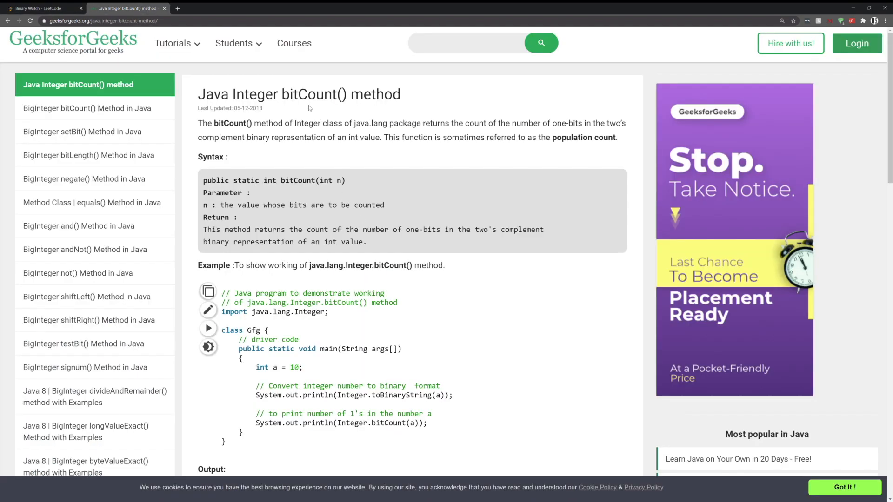
mouse_move(324, 284)
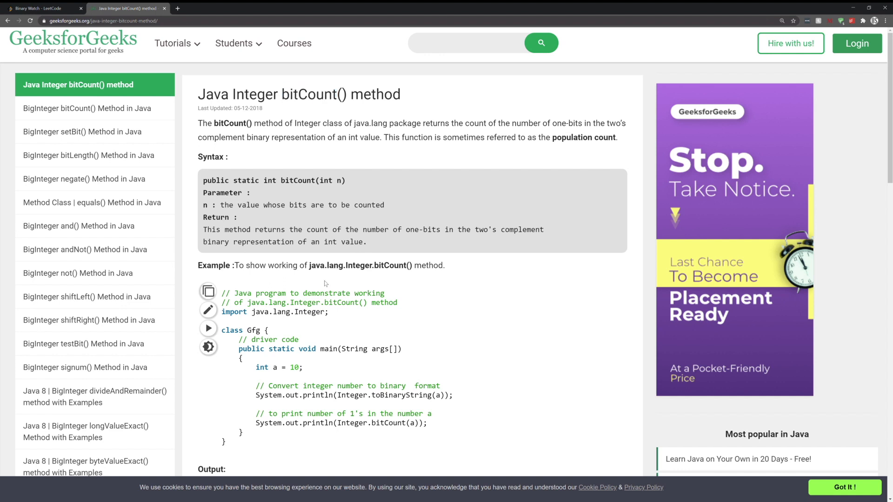
mouse_move(325, 284)
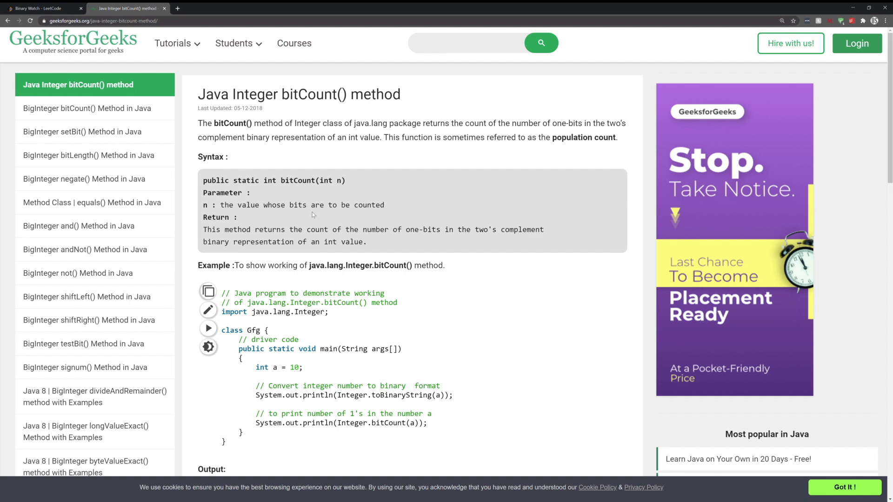
mouse_move(313, 214)
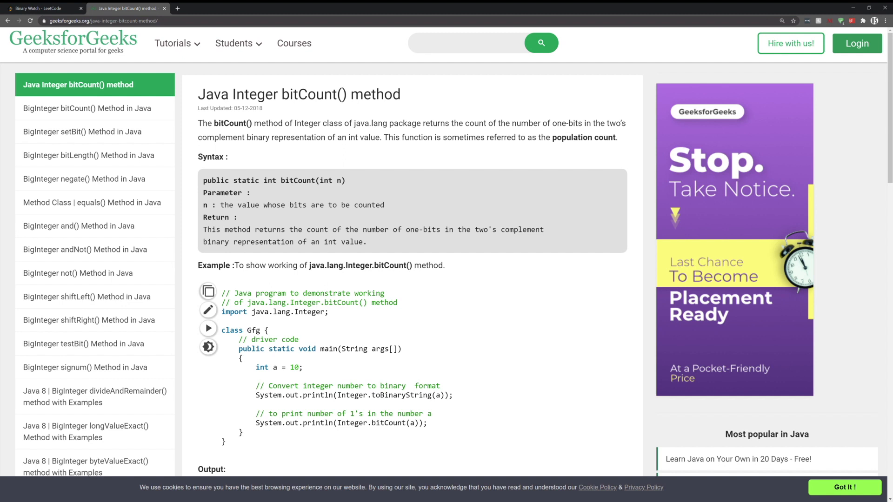
mouse_move(369, 241)
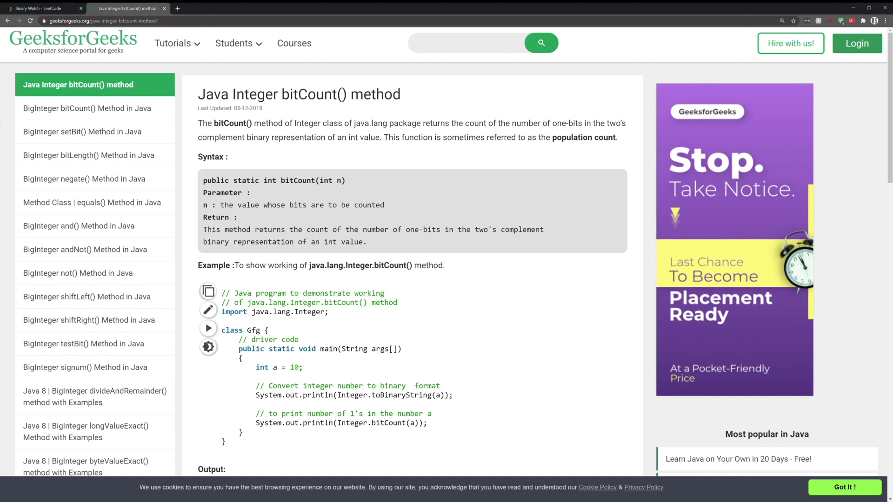
double_click(522, 230)
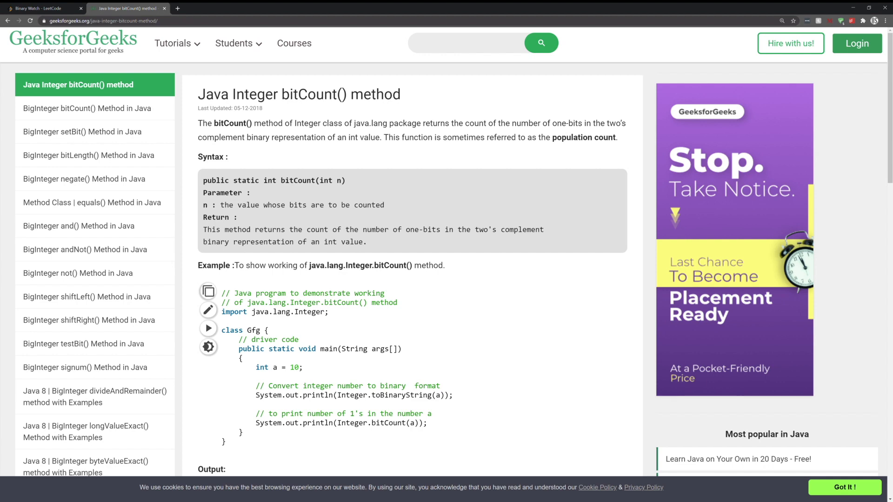
left_click(40, 8)
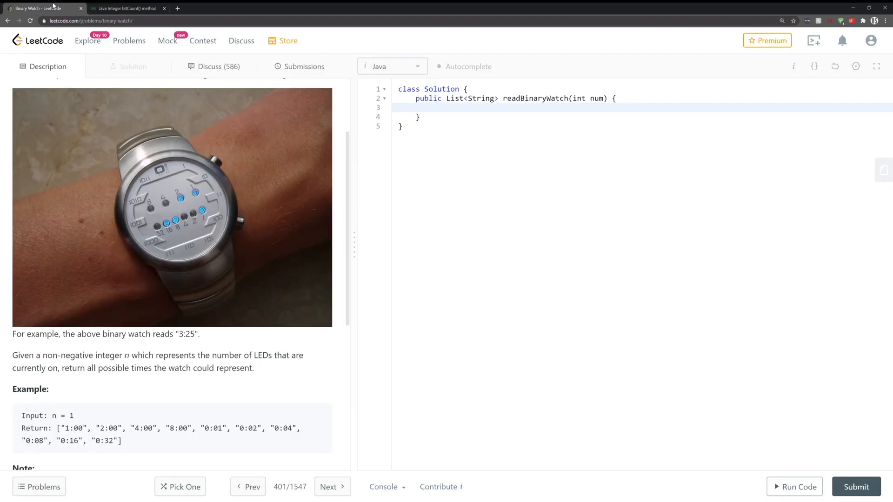
- Declare ArrayList<String> results = new ArrayList<String>(); in the method body and return results
left_click(433, 108)
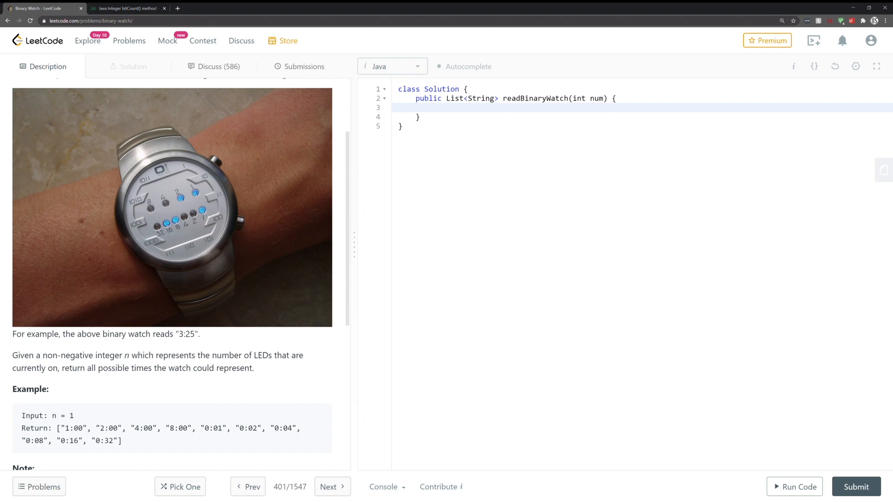
left_click(433, 107)
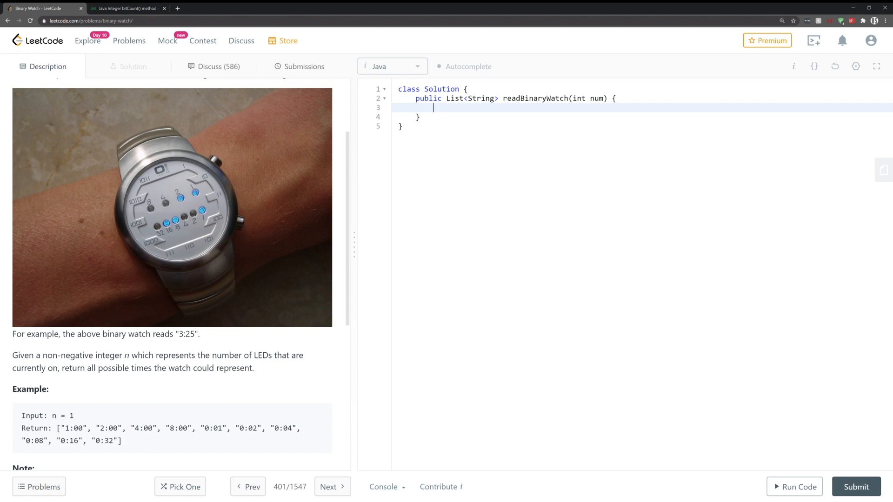
type("ArrayList")
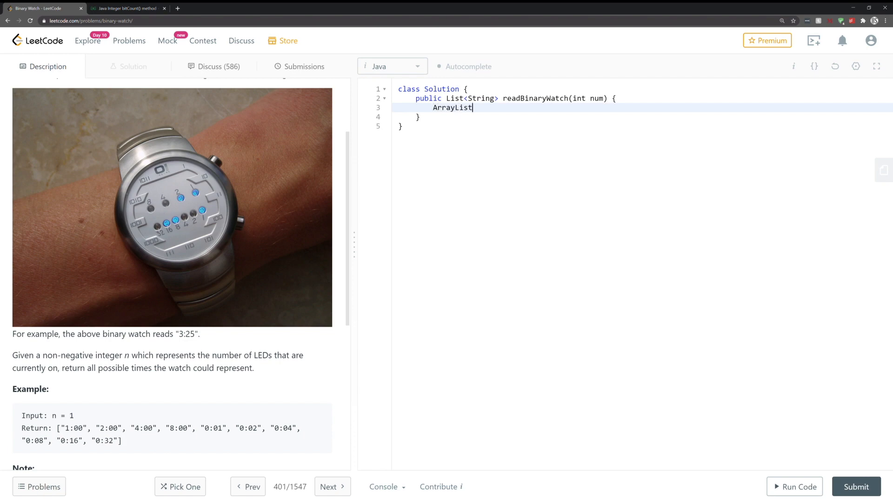
type("<str")
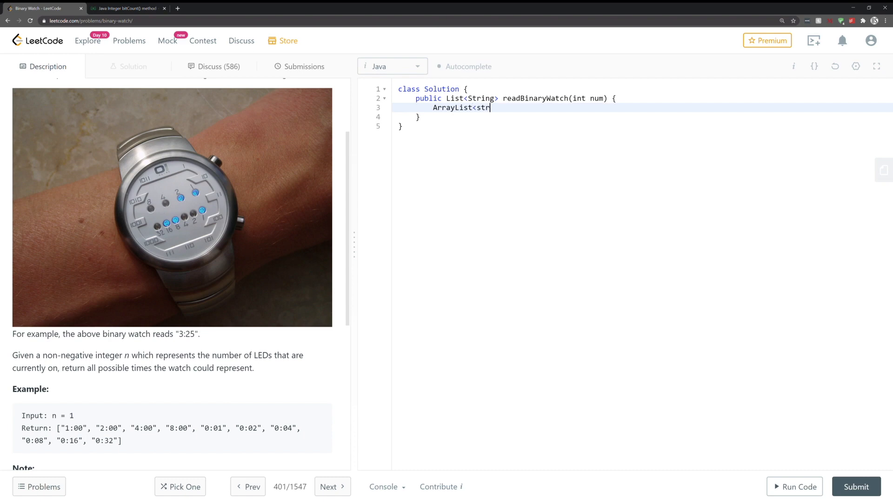
type("ing>")
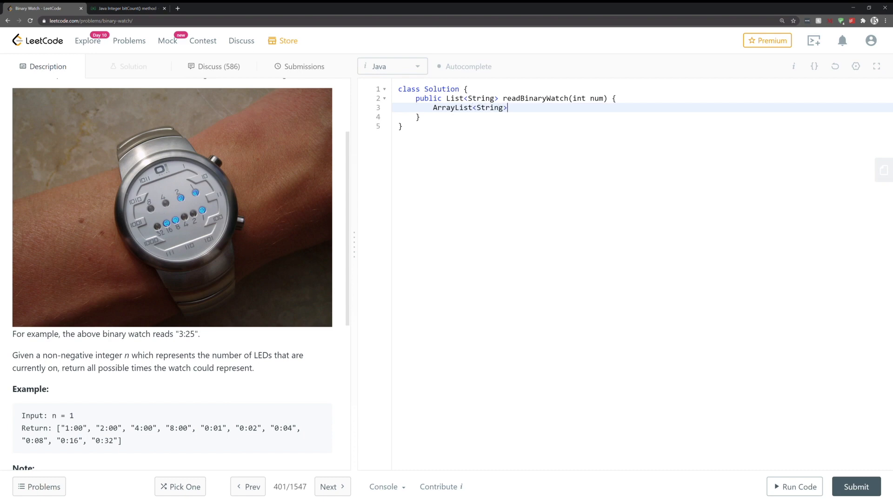
type("res")
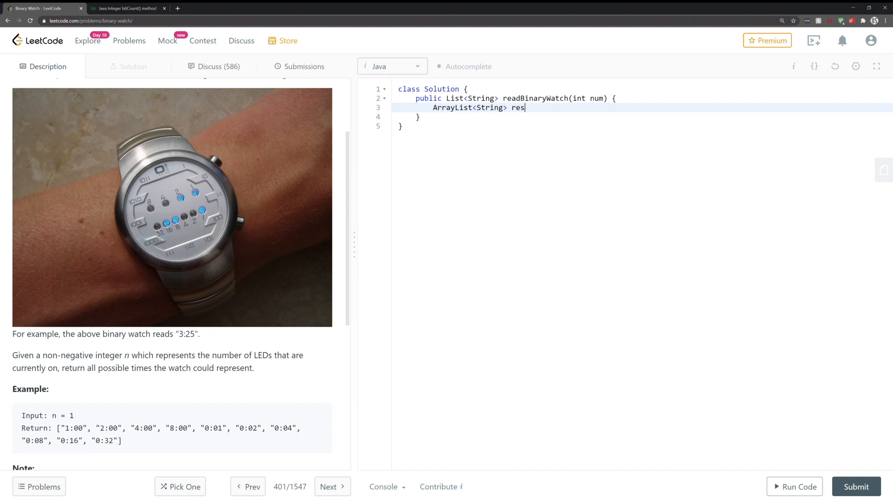
type("ults =")
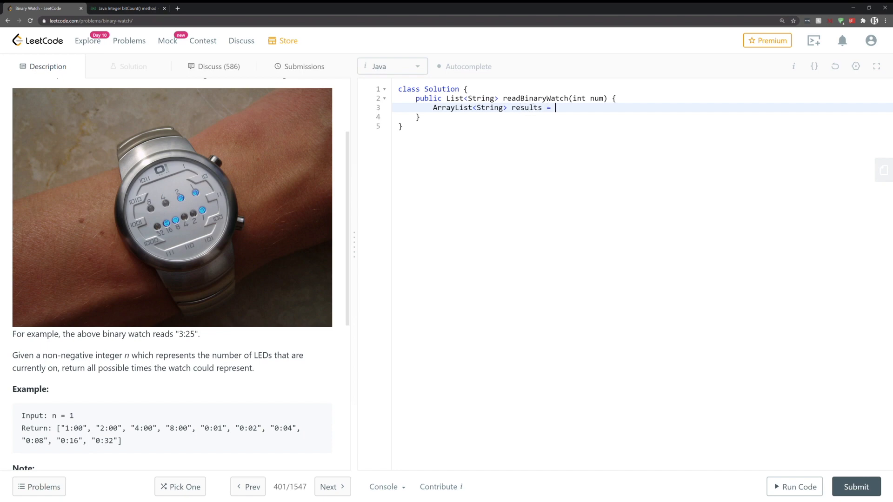
type("new ArrayList<Str")
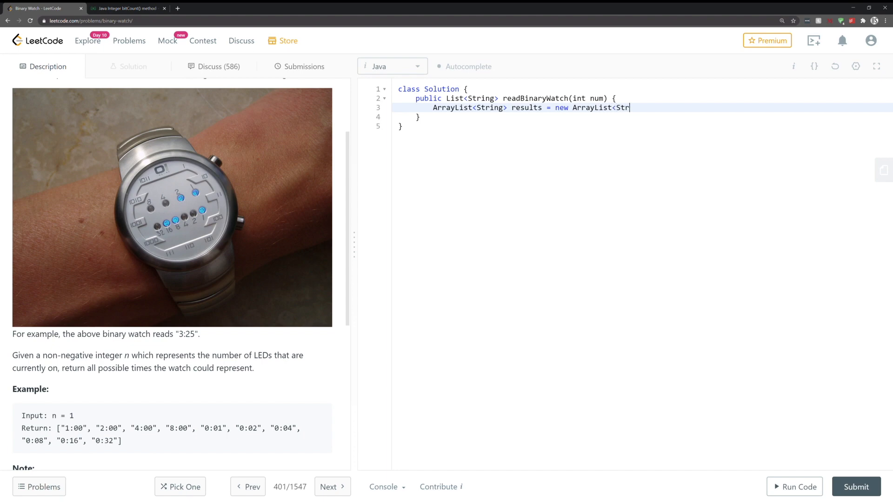
type("ing>")
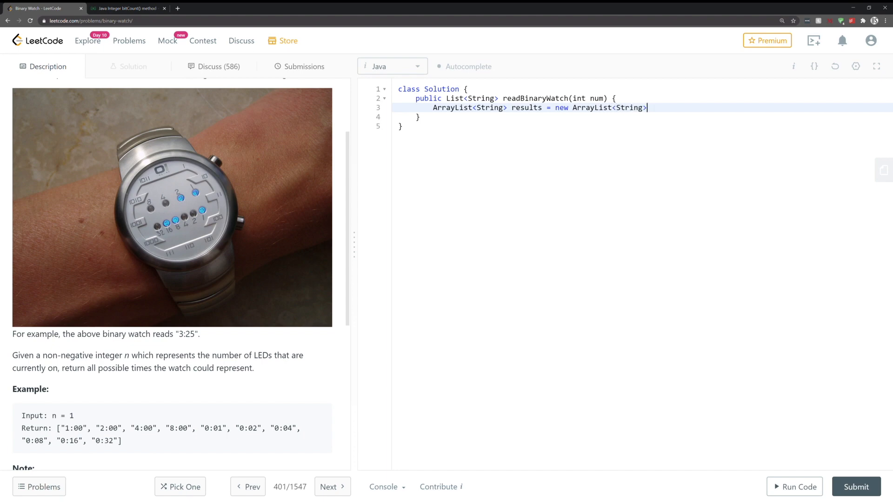
type("();")
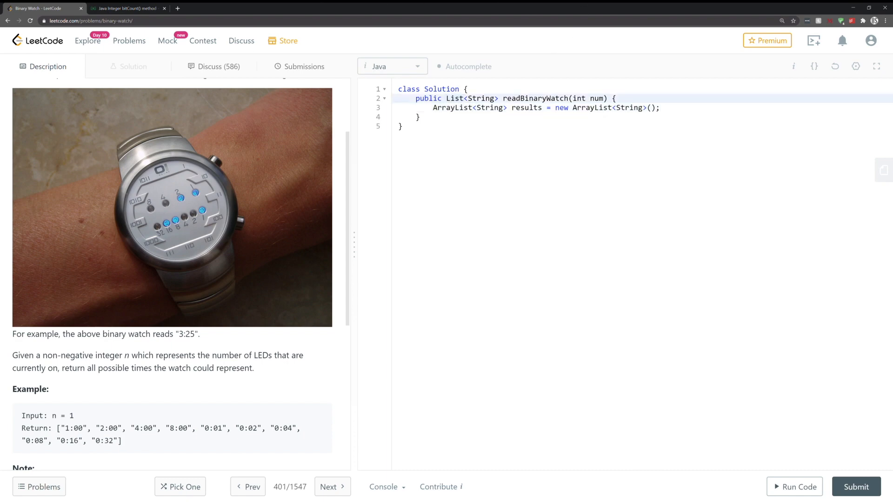
double_click(453, 107)
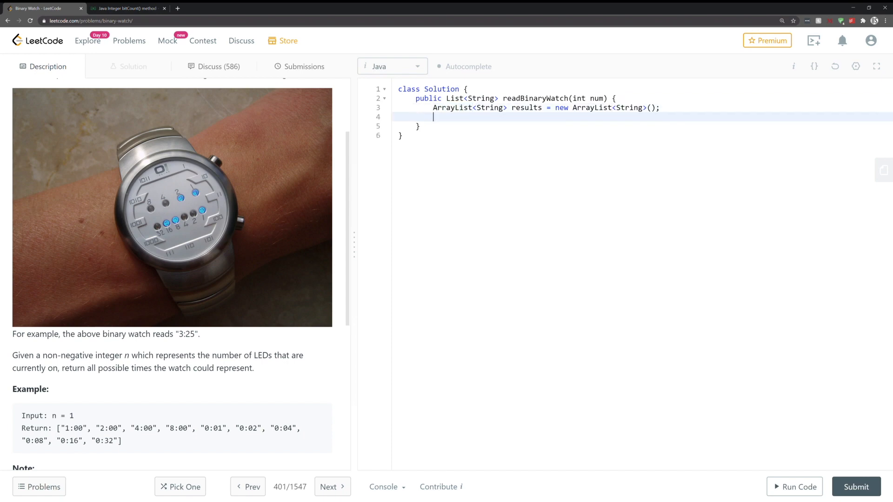
type("return results;")
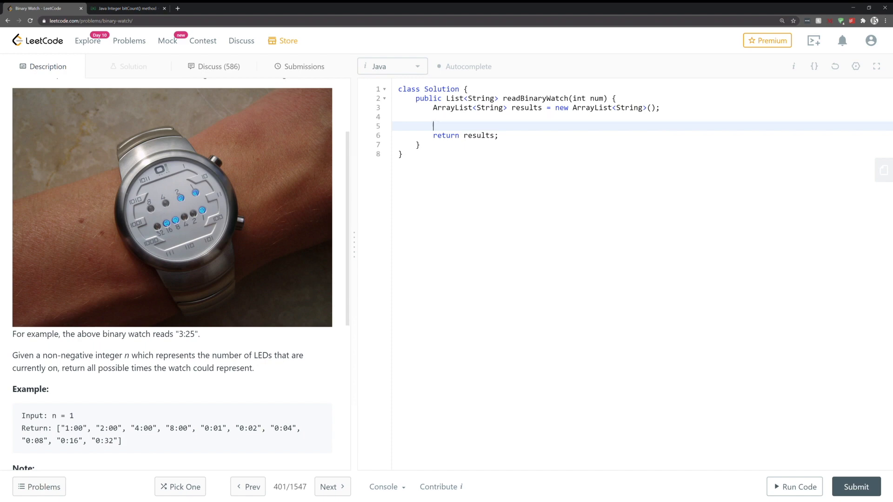
- Add the outer loop for (int hour=0; hour<12; hour++){ above the return statement
key("Enter")
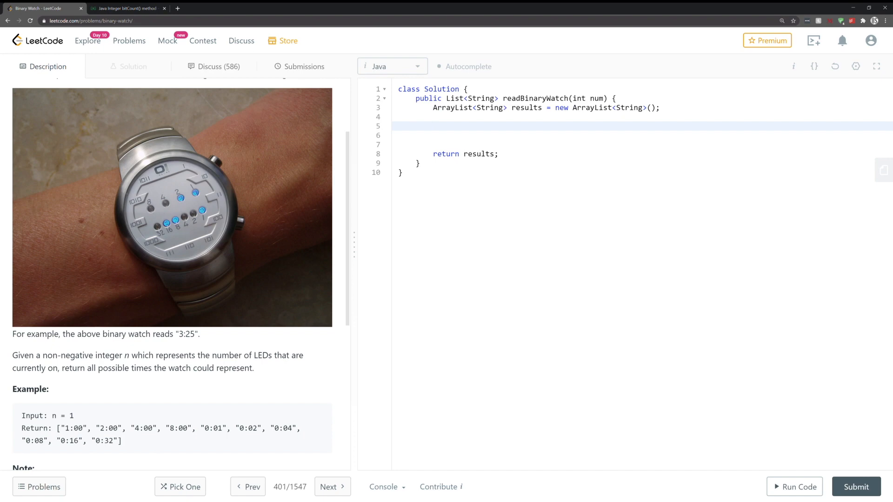
type("fo")
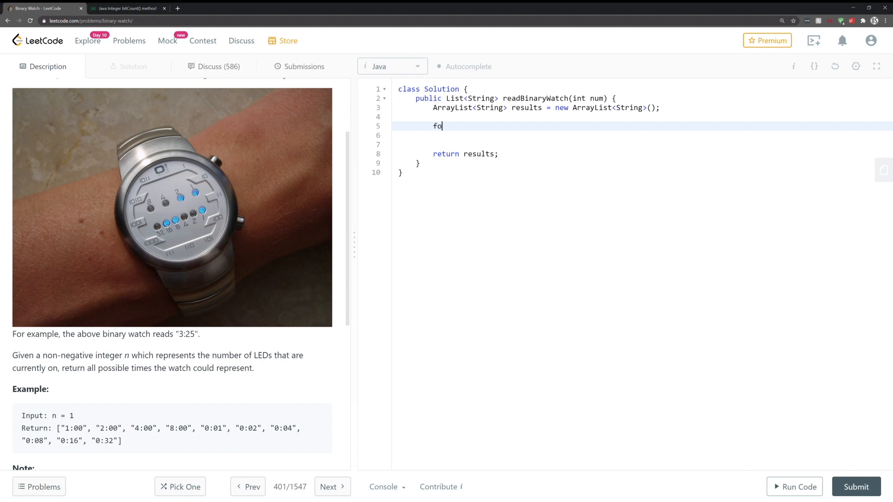
type("r (")
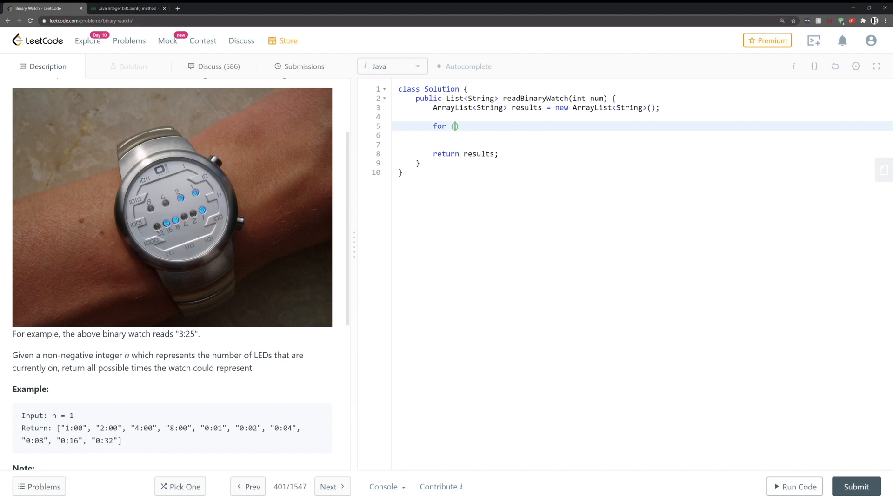
type("int hour")
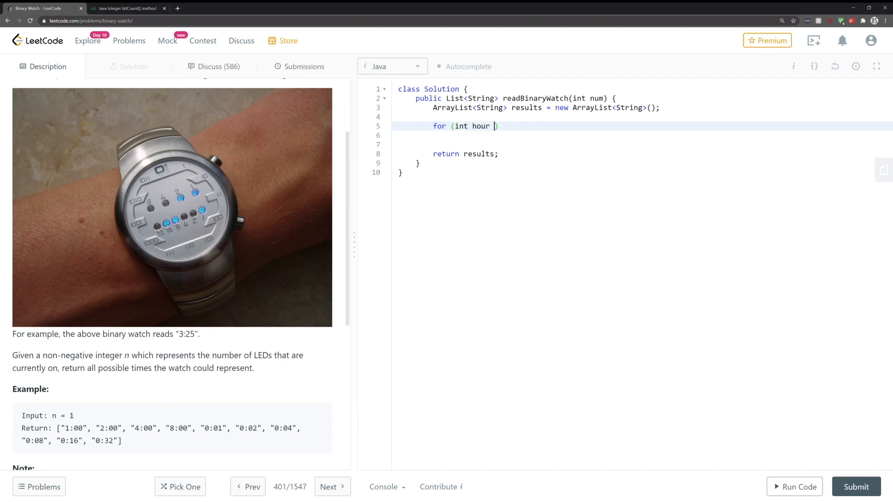
type("=0; hour")
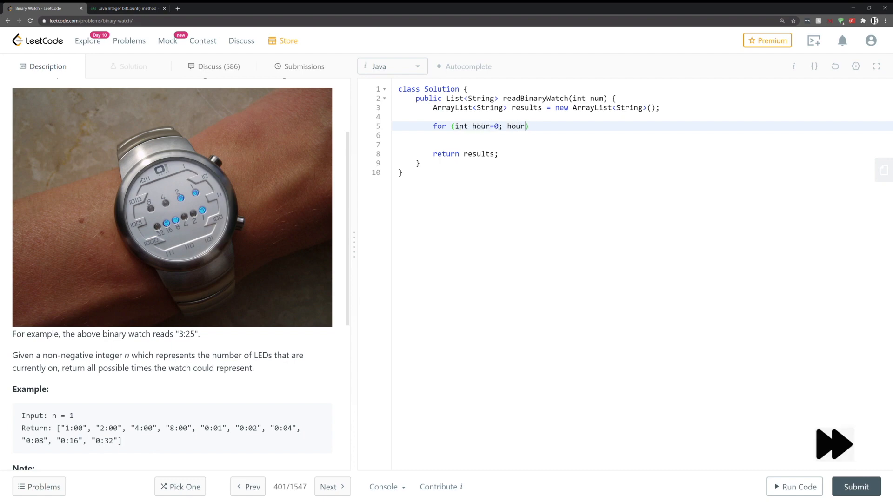
type("<12; hour++){")
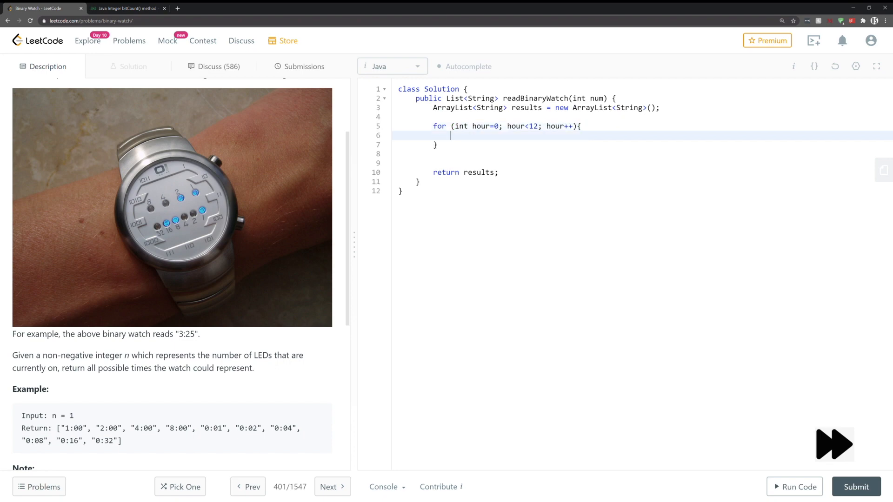
- Nest the inner loop for (int minute=0; minute<60; minute++){ inside the hour loop
type("for (int minute=)")
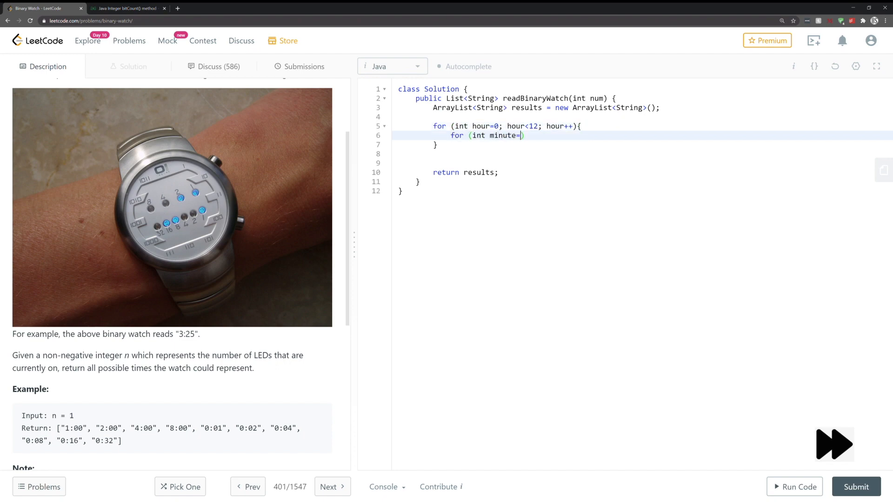
type("0; minute<")
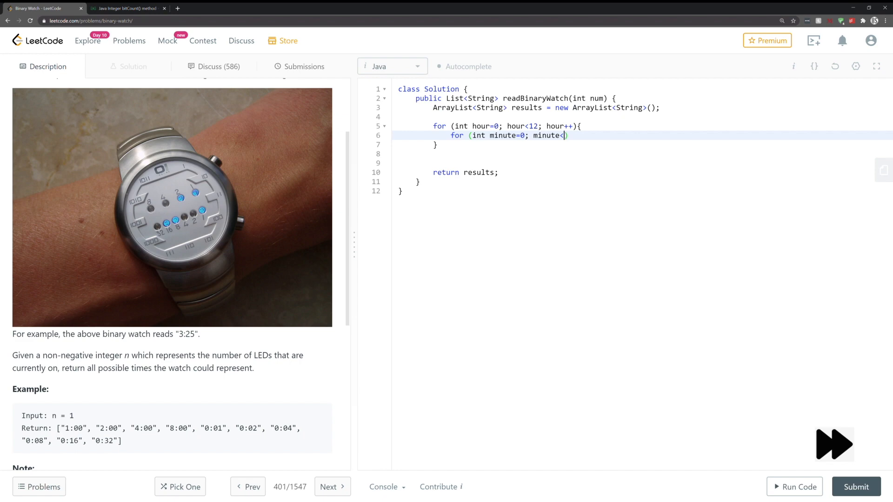
type("60; minute++){")
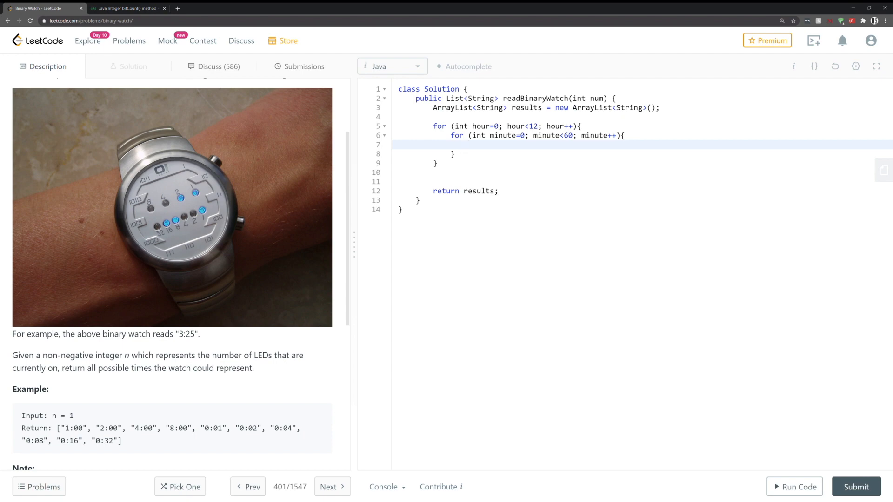
- Inside the minute loop, add the check if (Integer.bitCount(hour) + Integer.bitCount(minute) == num){
left_click(469, 145)
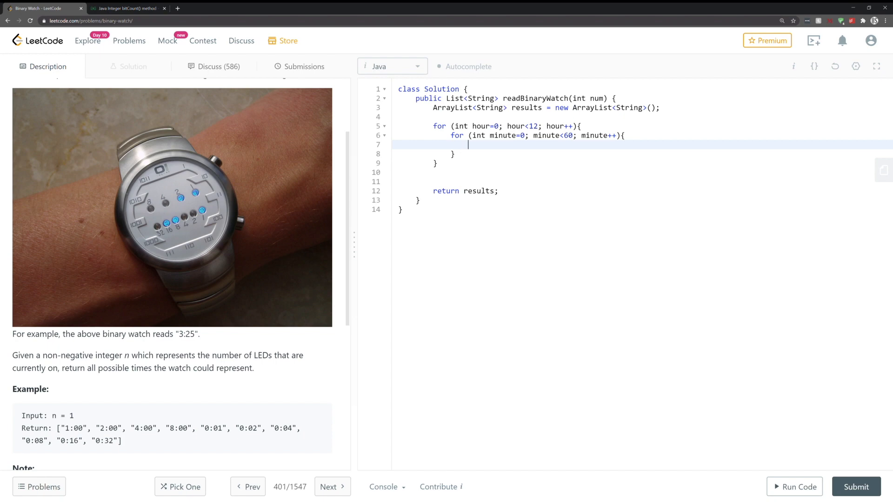
type("if (")
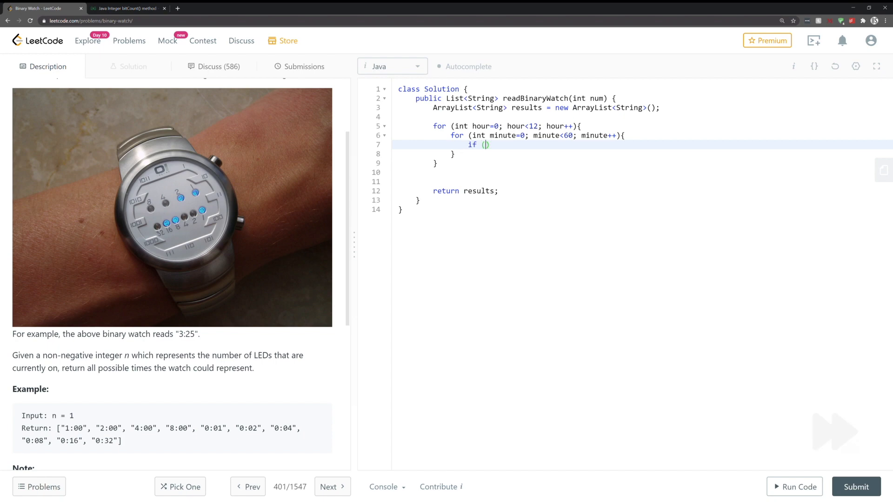
type("Integer.bitCount()")
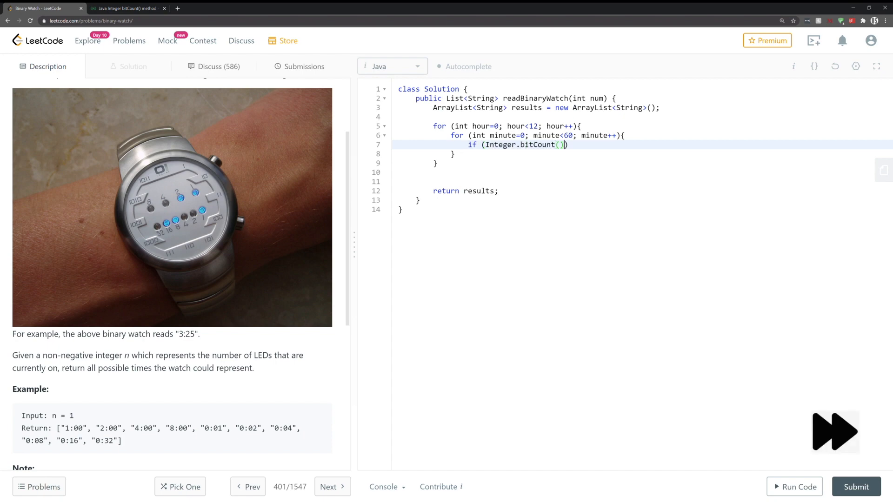
type("hour) + Integer.b")
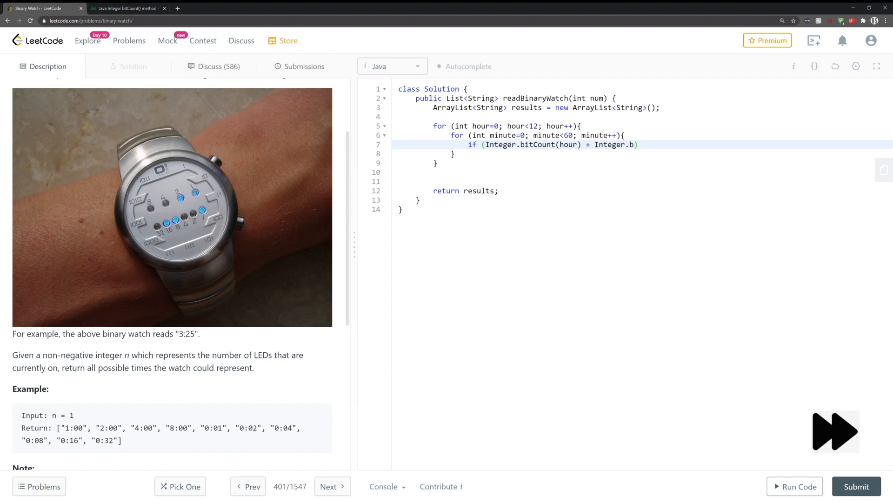
type("itCount(minutew)")
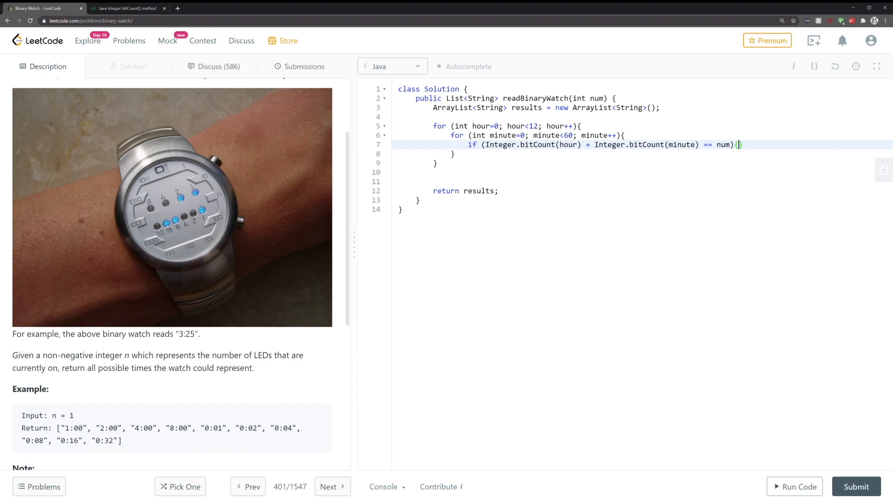
key("enter")
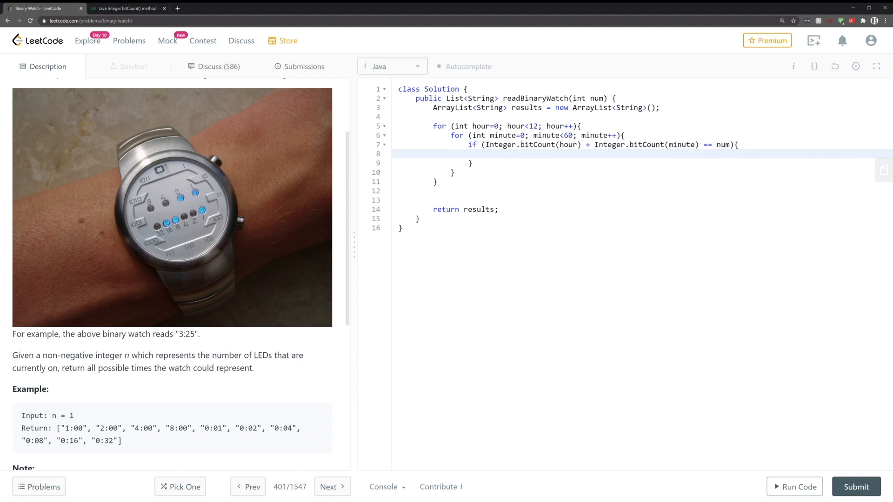
- Within the check, add results.add(String.format("%d:%d",hour,minute));
type("results.add")
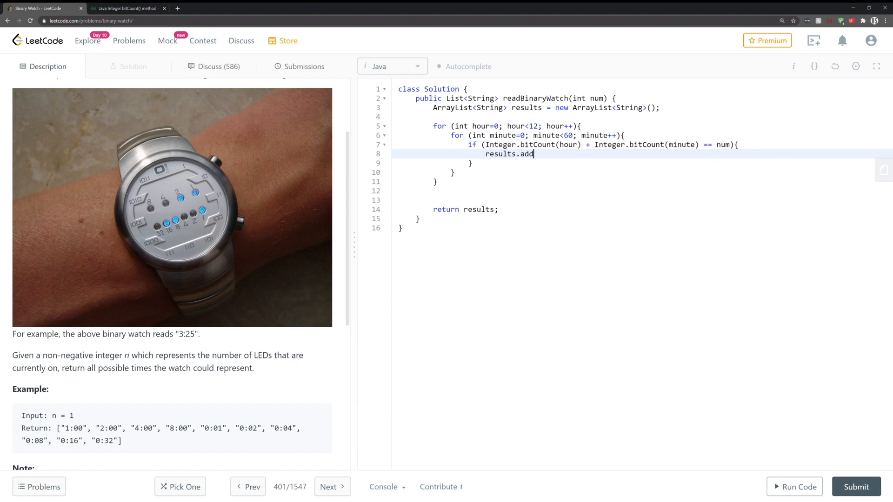
type("();")
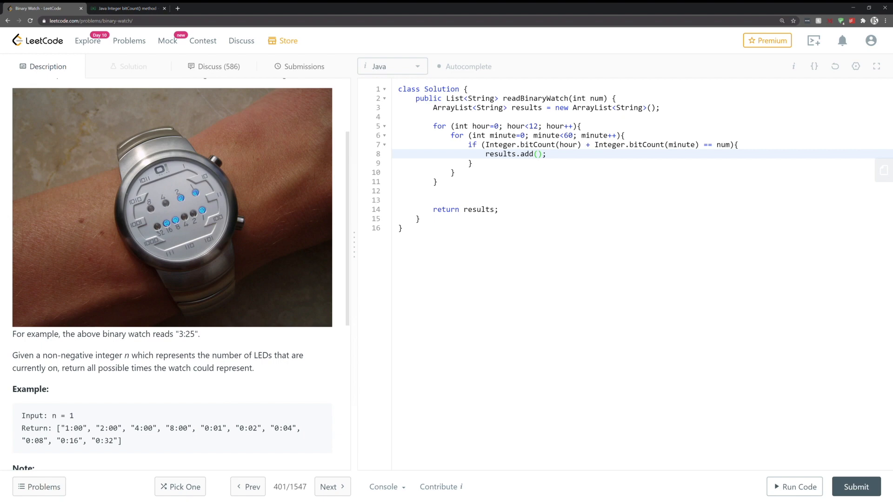
type("String./")
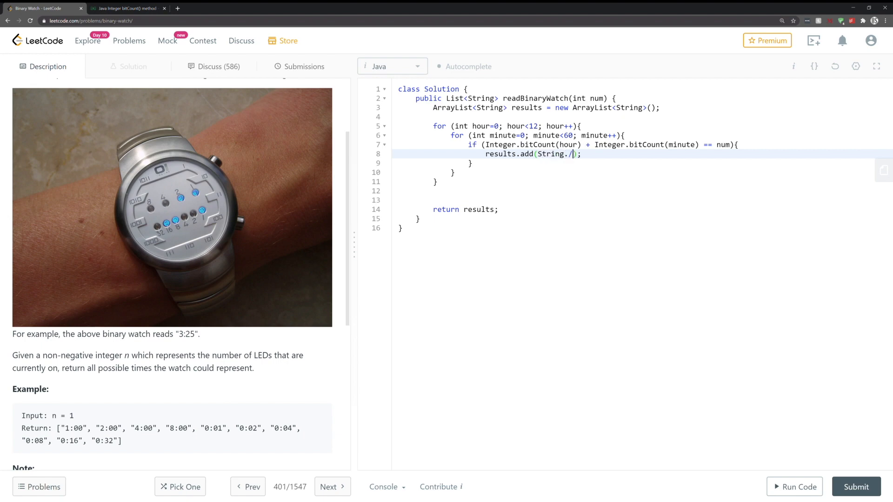
type("format")
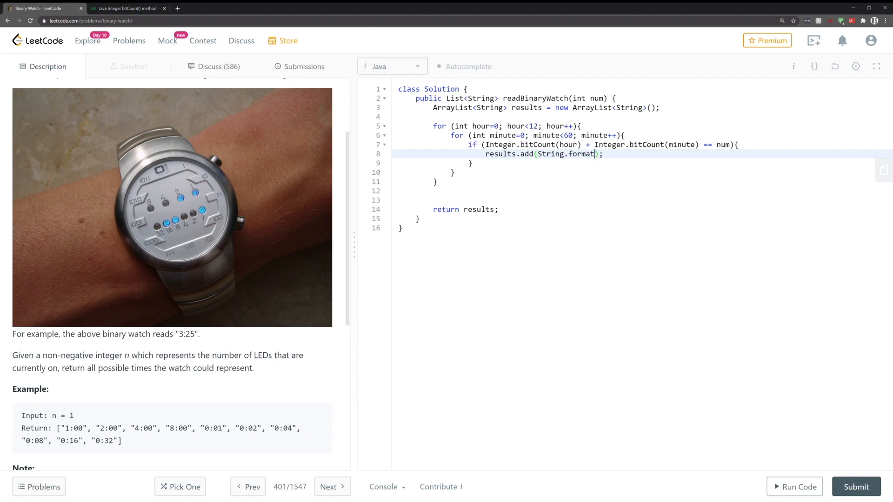
type("(\"")
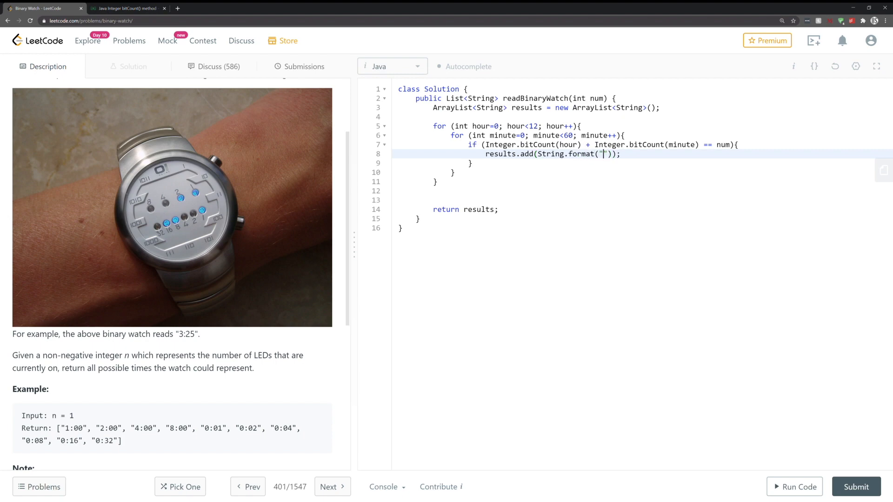
type("%d")
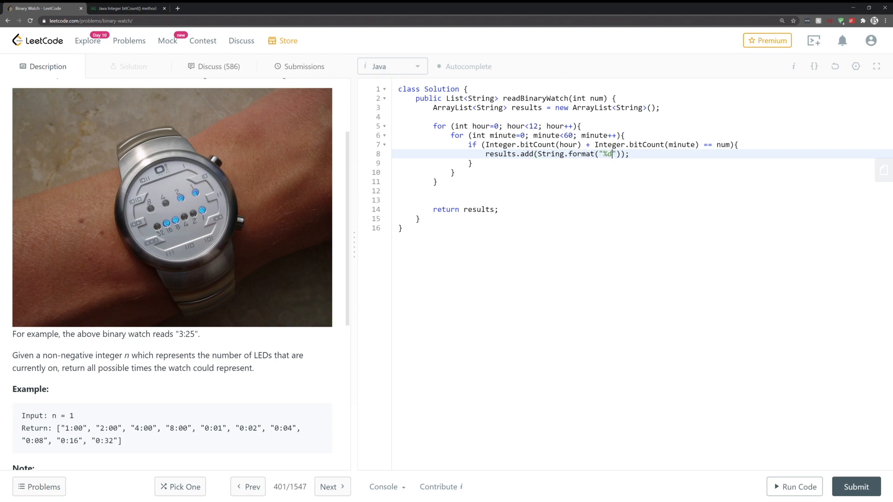
type(":")
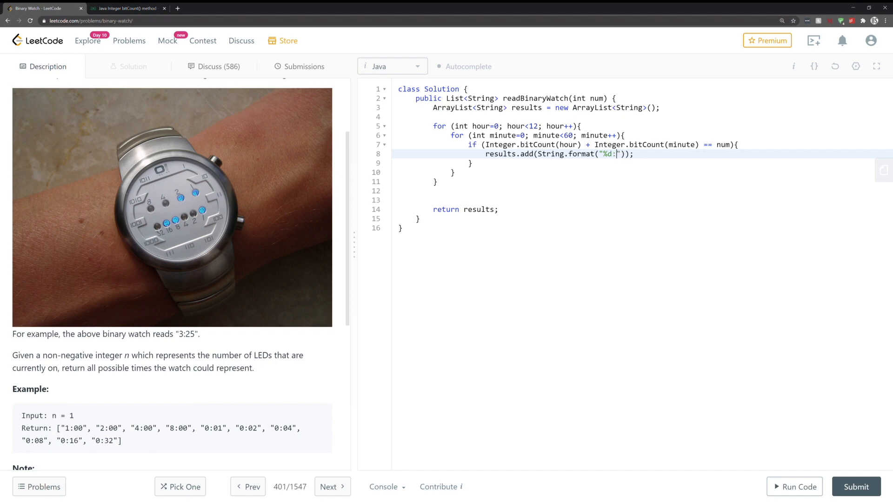
type("%d,")
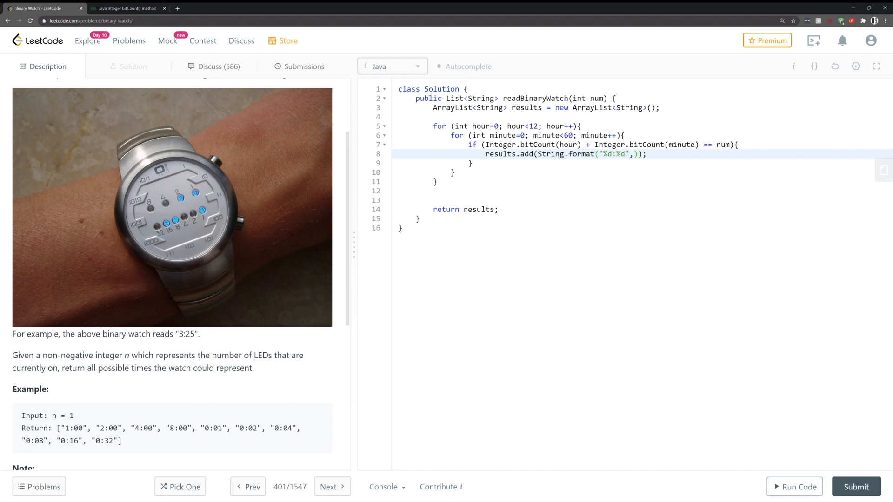
type(",hour,")
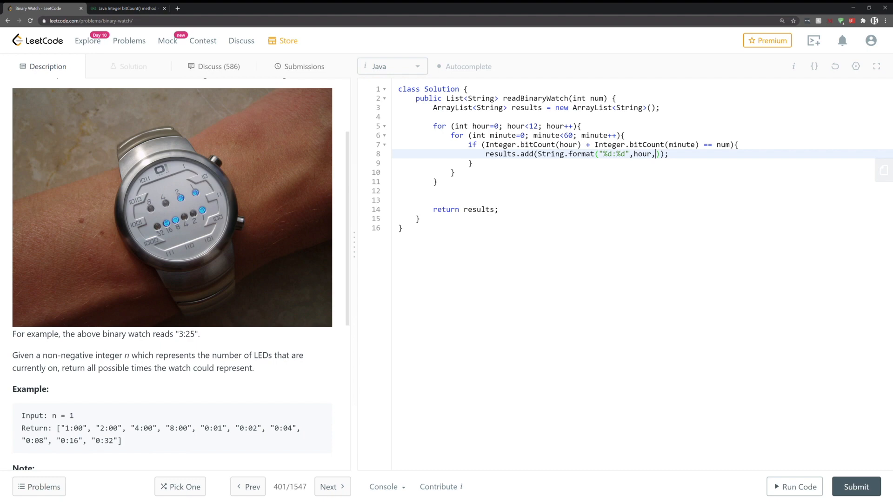
type("minute)")
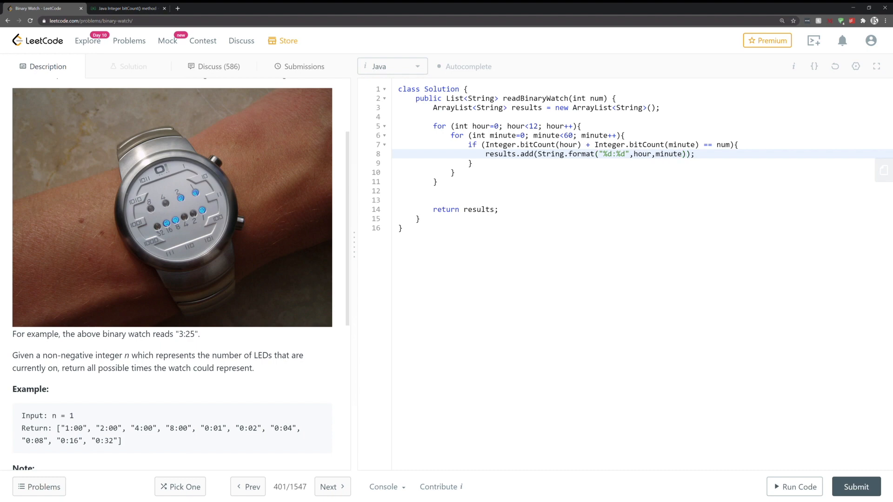
- Delete the blank lines before return results and move to the minute placeholder in the format string
left_click(433, 200)
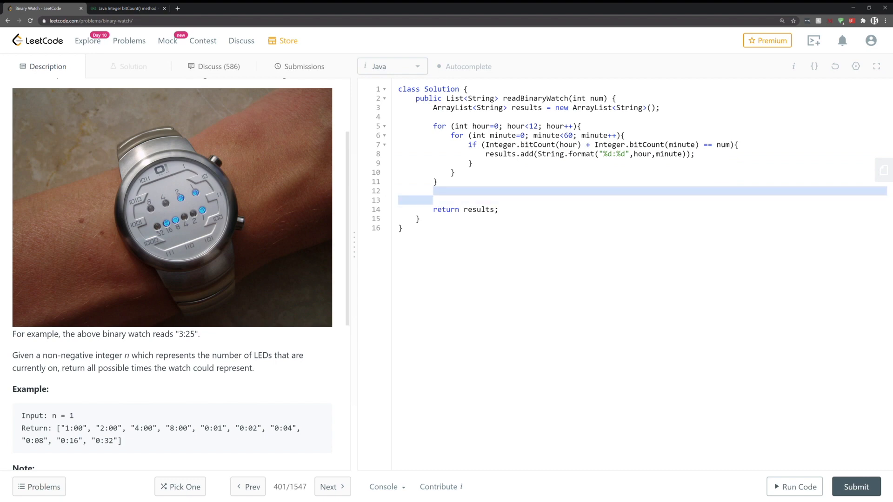
key("Backspace")
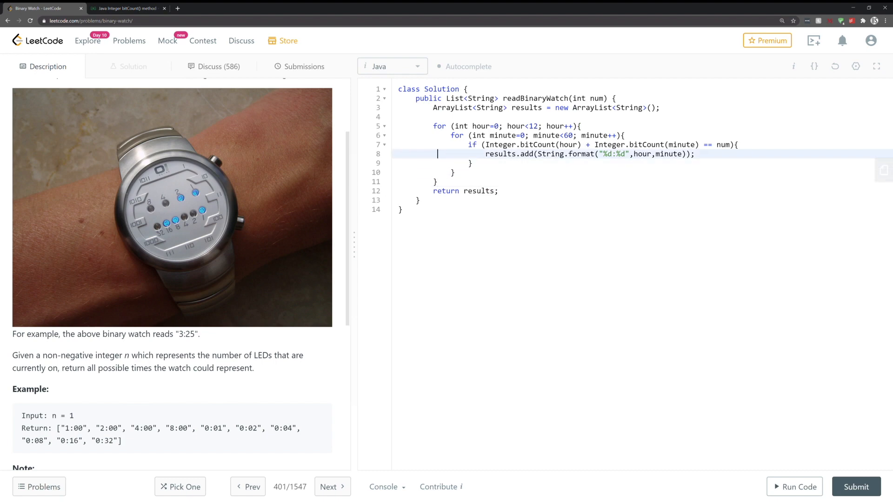
left_click(576, 154)
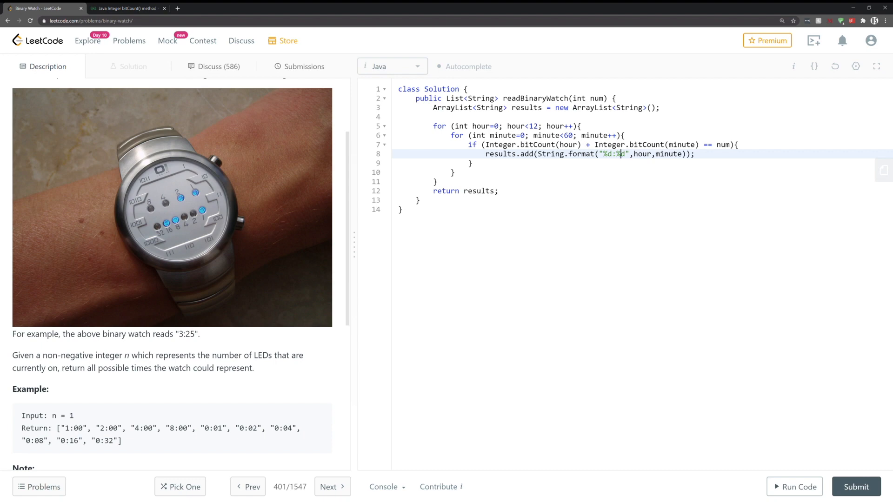
mouse_move(224, 214)
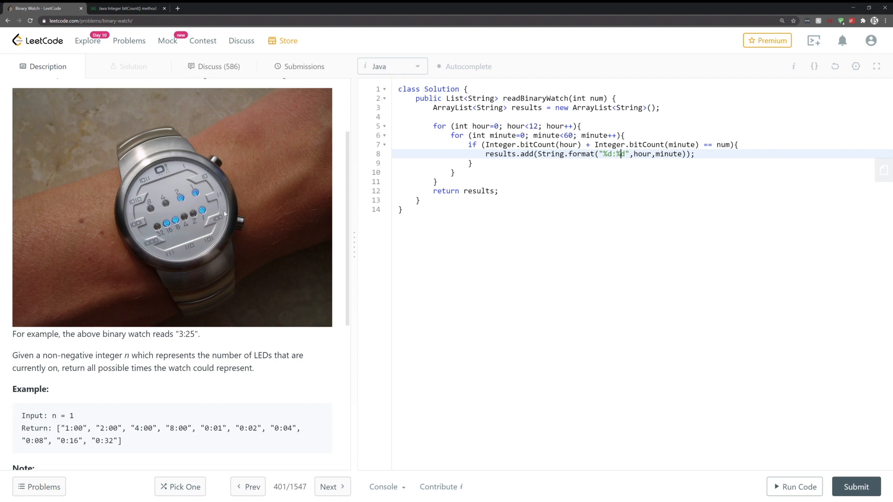
- Reread the note that minutes need two digits, then begin a new line before results.add
scroll("down", 3)
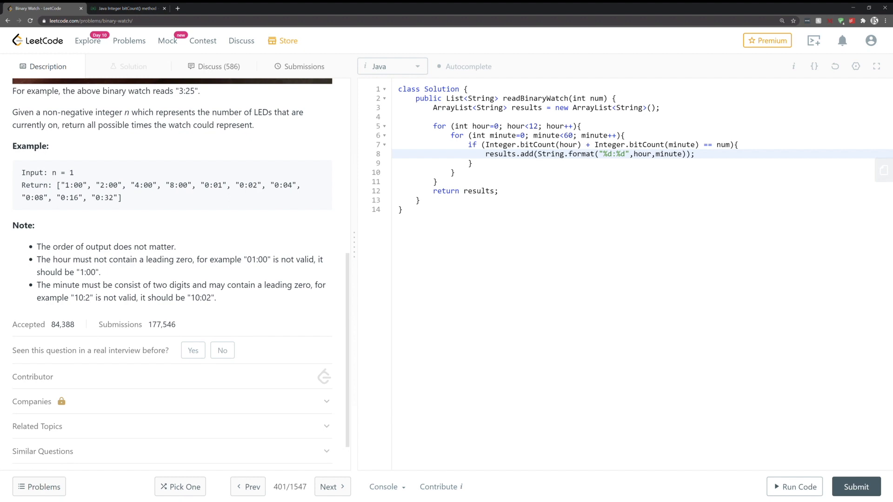
double_click(87, 297)
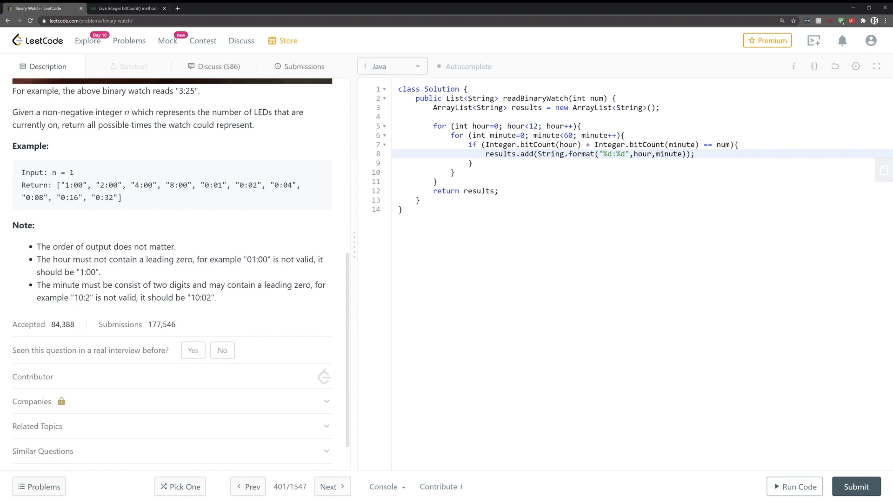
double_click(203, 297)
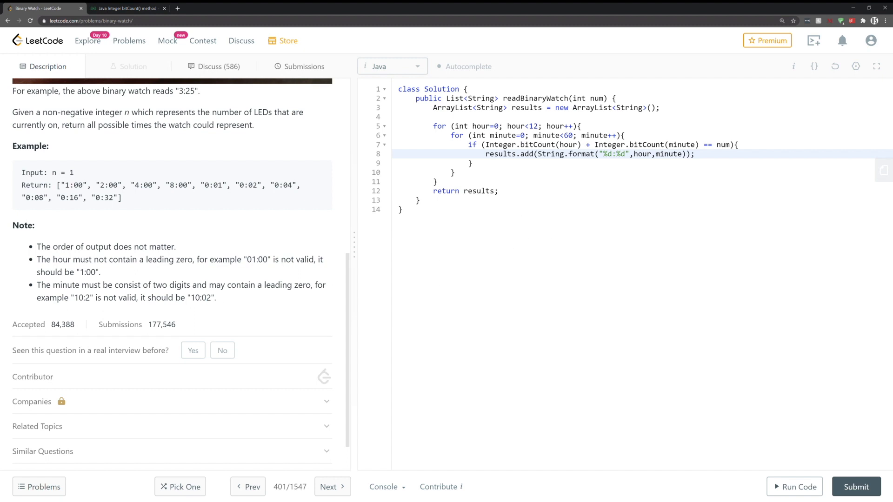
left_click(486, 154)
type("i")
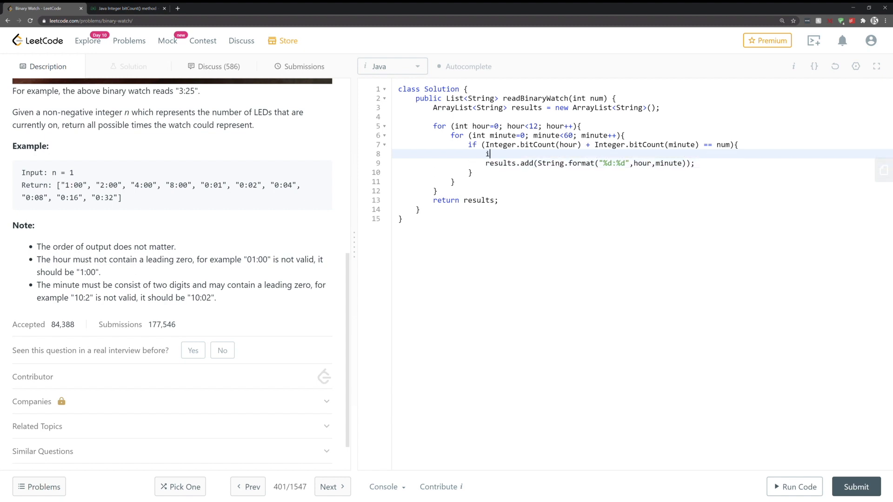
- Wrap the add in if (minute < 10) with zero-padded minutes, else the plain "%d:%d" format, removing the leftover blank line
type("f (miu")
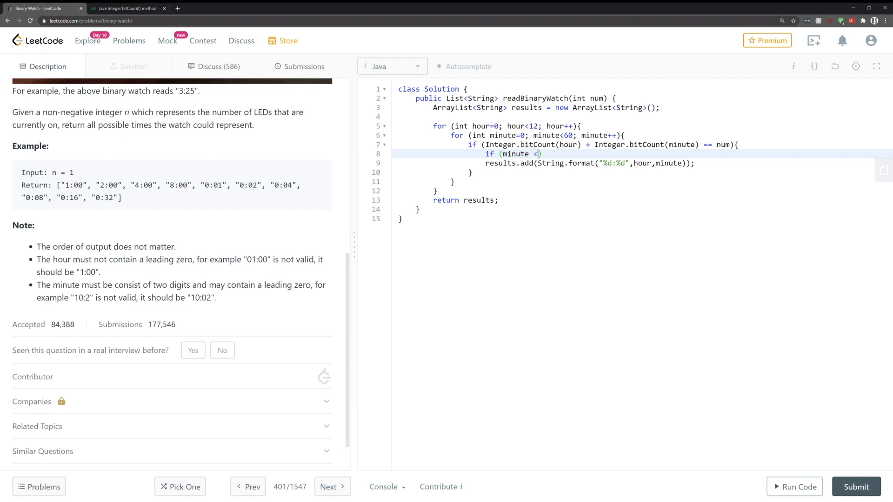
type("10)")
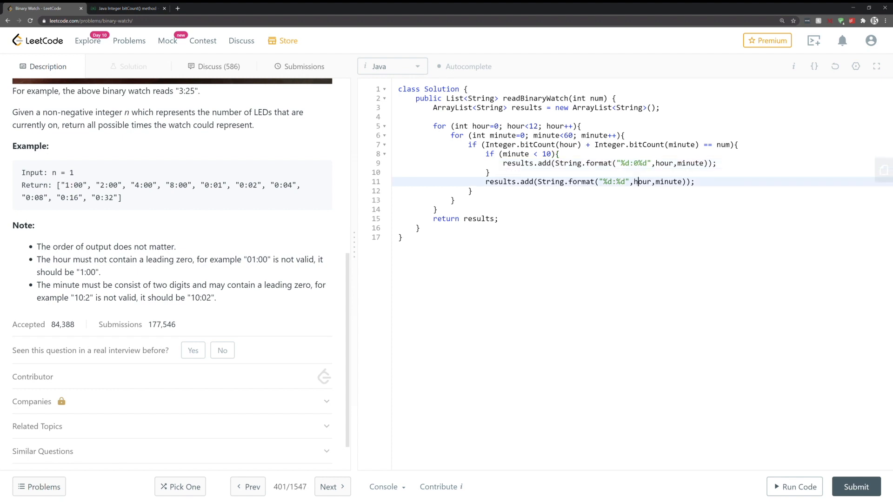
type("ekse")
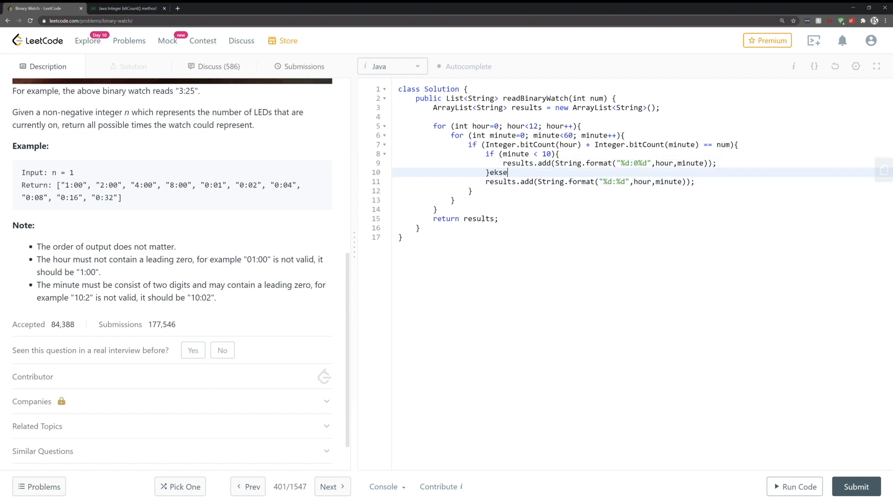
type("{")
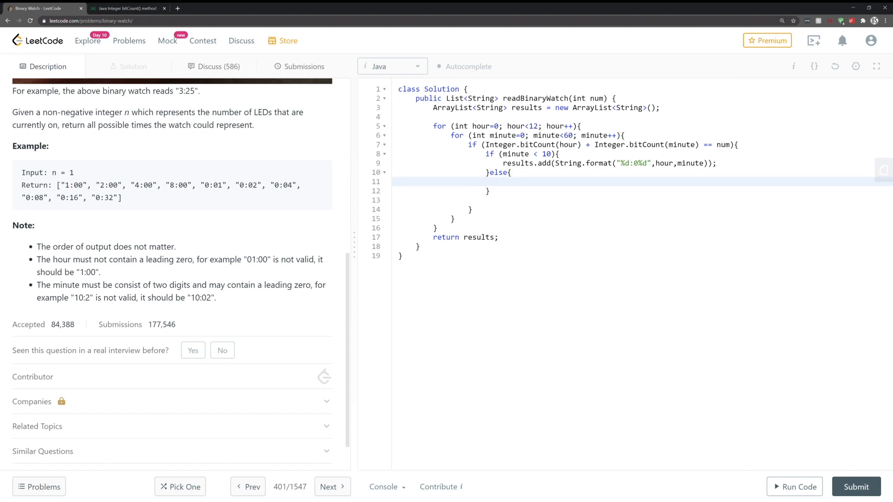
type("results.add(String.format(\"%d:%d\",hour,minute));")
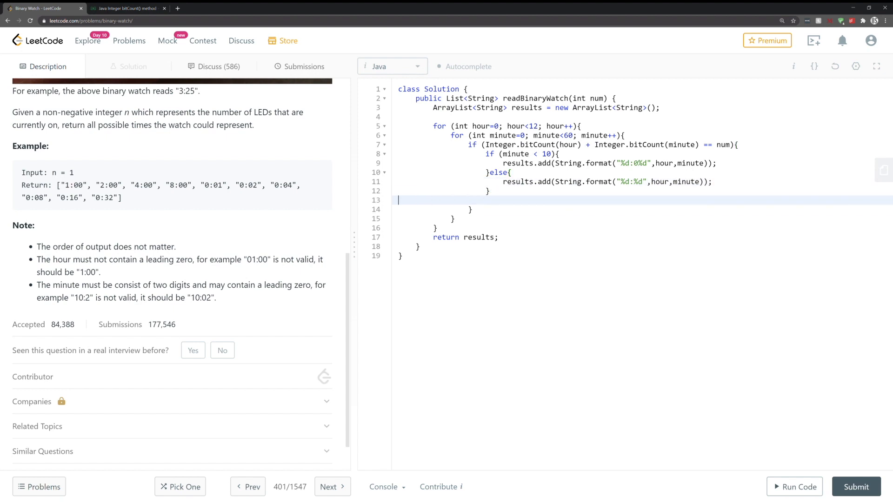
key("Backspace")
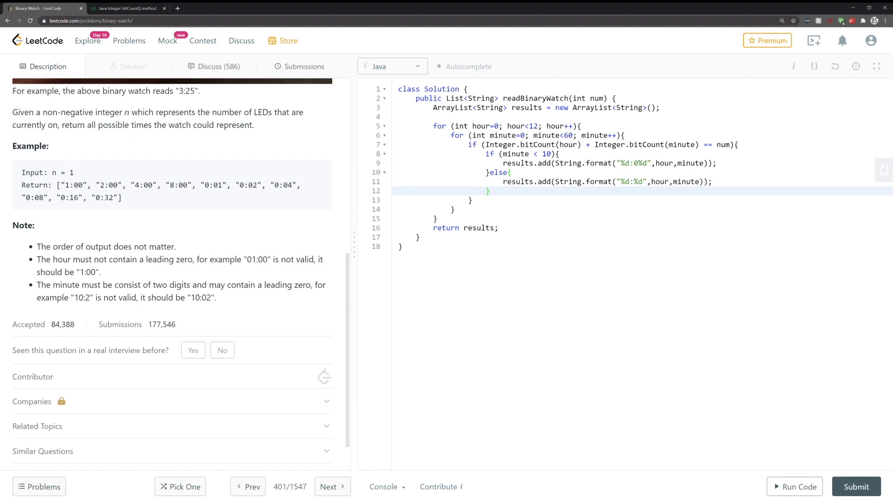